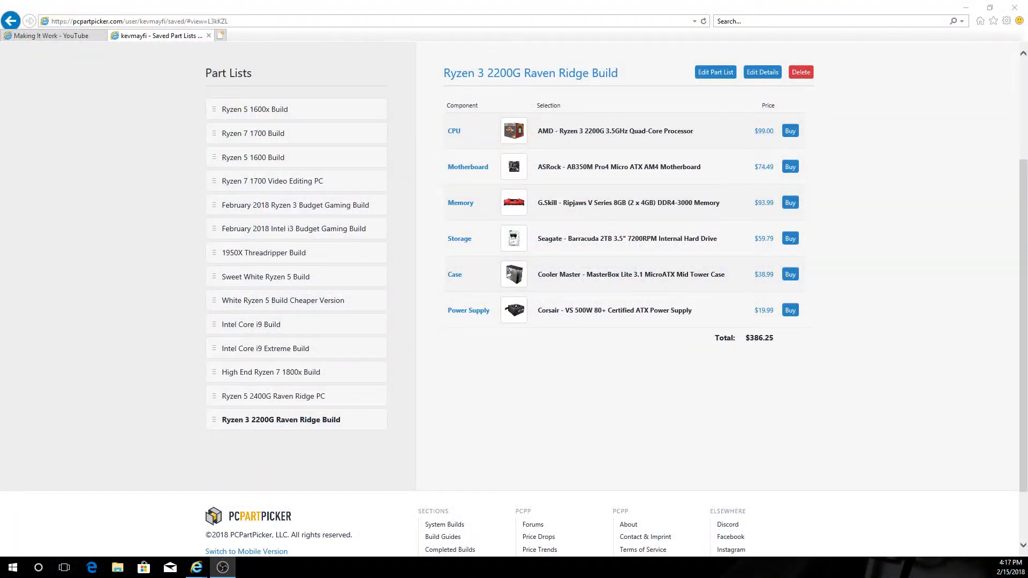
pyautogui.moveTo(334, 74)
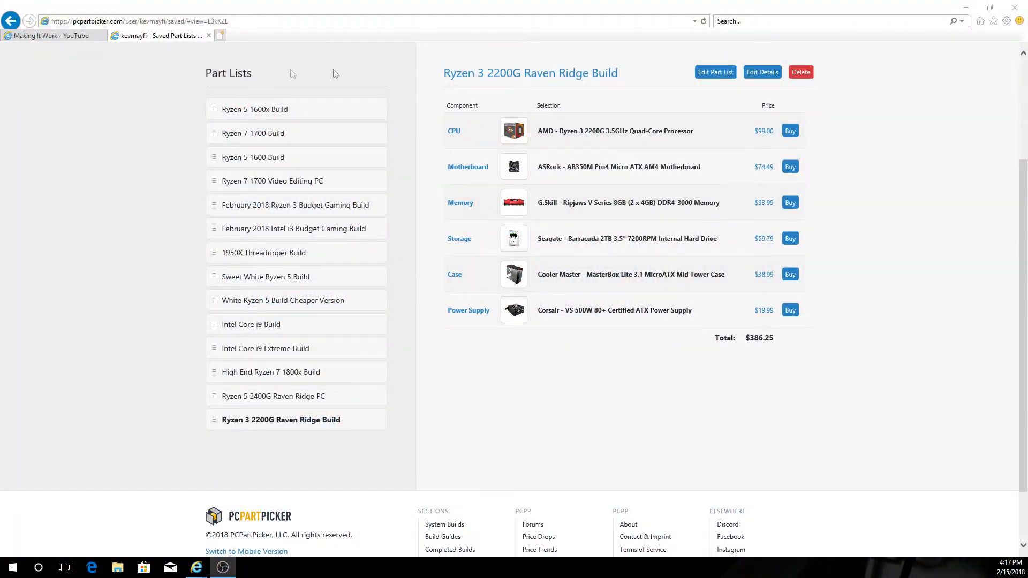
pyautogui.moveTo(528, 73)
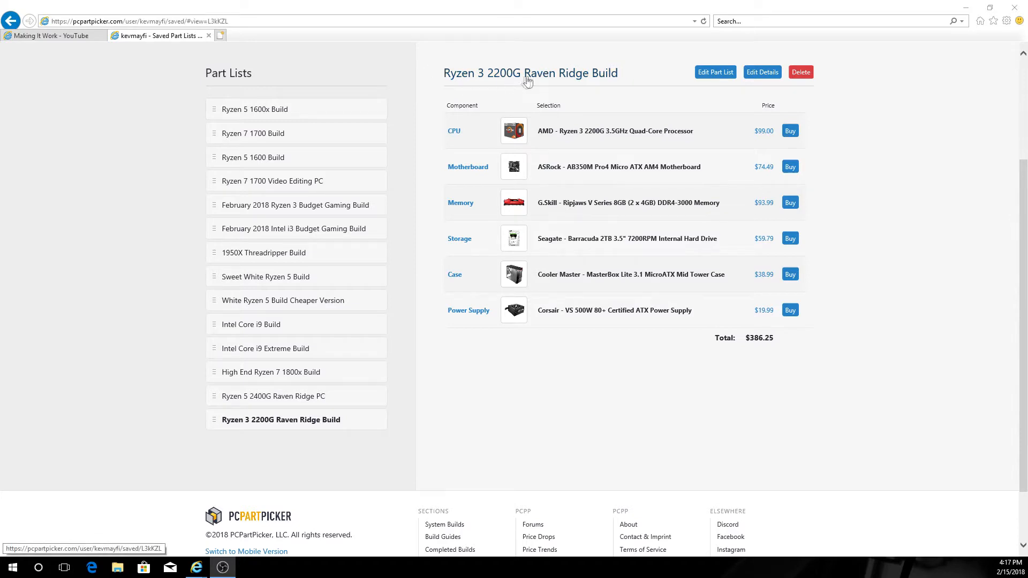
pyautogui.moveTo(549, 90)
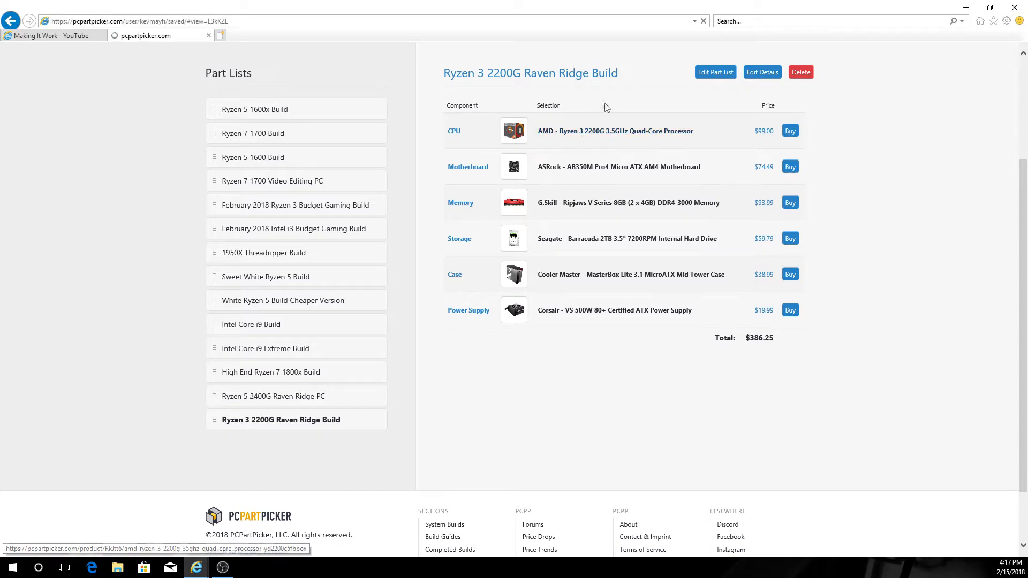
# View the AMD Ryzen 3 2200G processor's product page with its merchant prices.
pyautogui.click(615, 130)
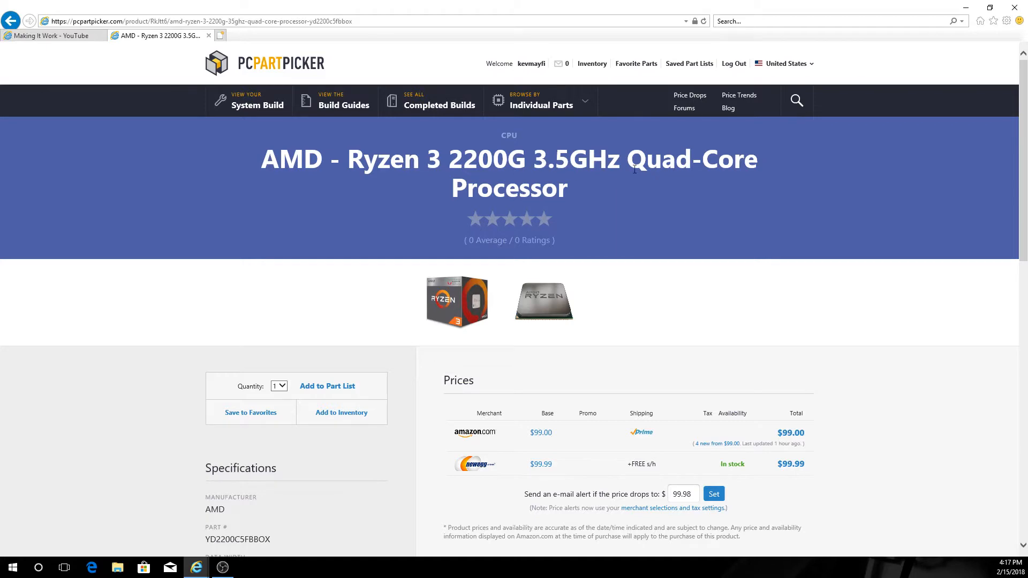
pyautogui.scroll(-3)
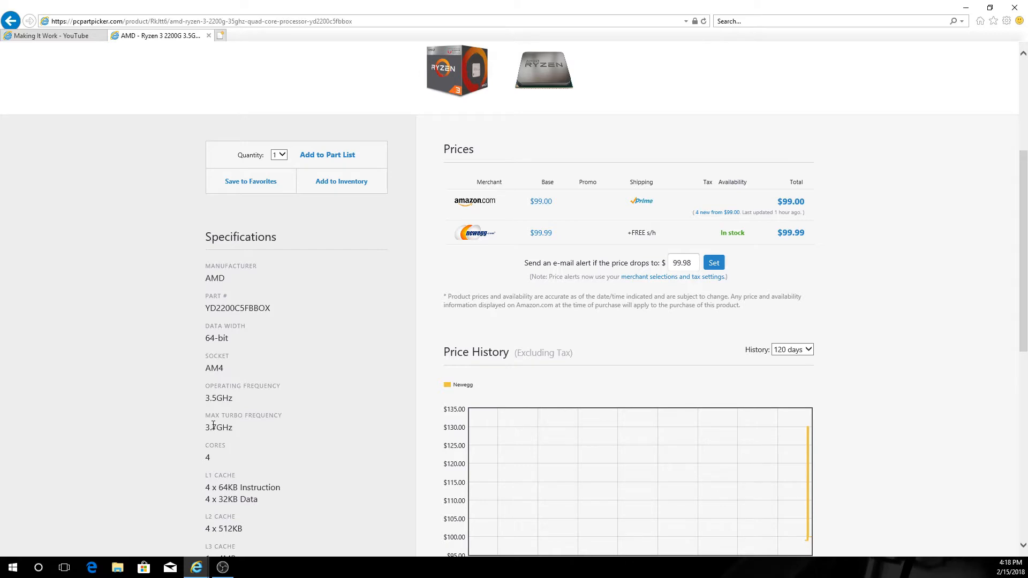
pyautogui.moveTo(226, 395)
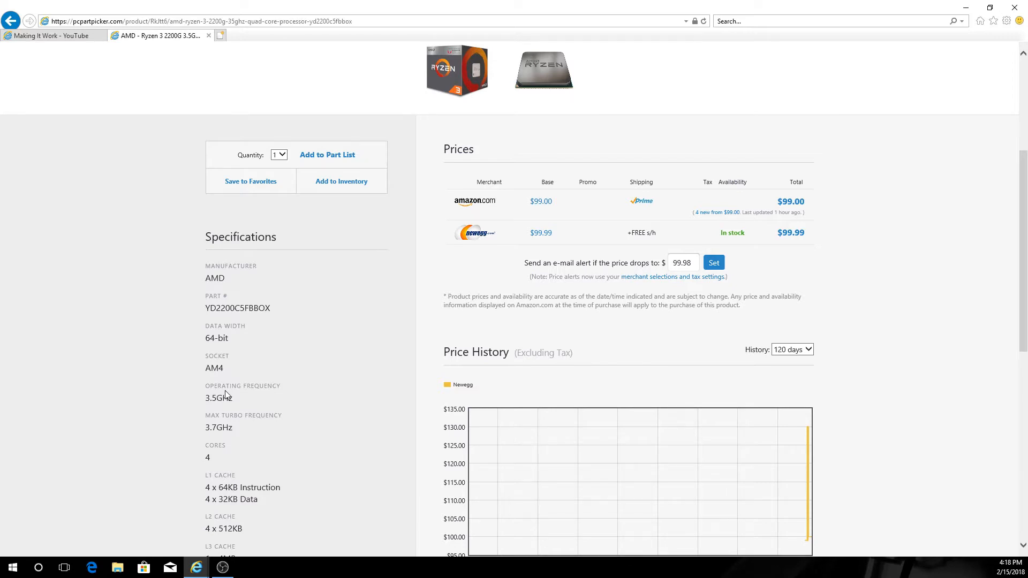
pyautogui.moveTo(6, 294)
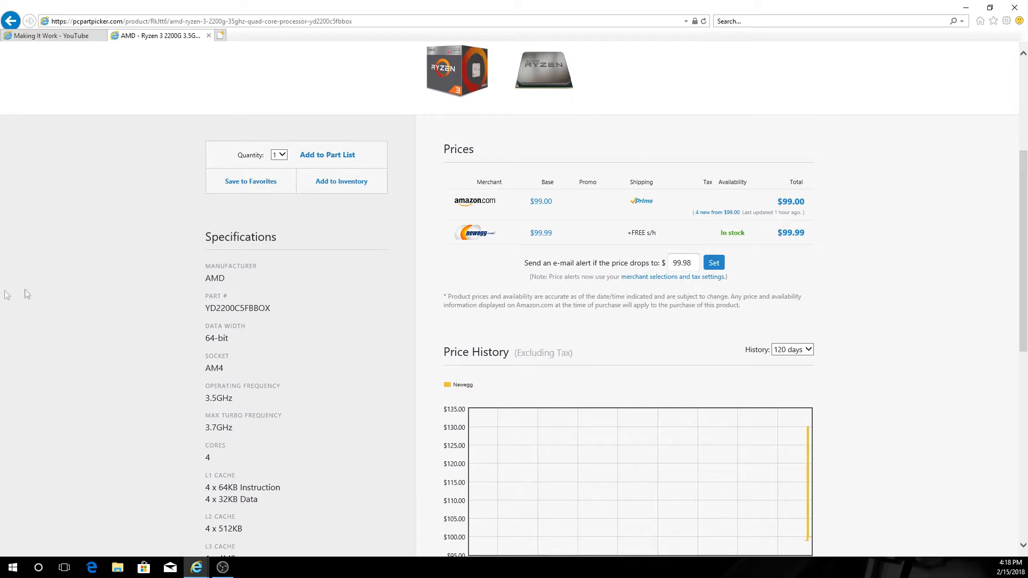
# Review the 2200G's specifications: 65 W TDP, bundled cooler, Radeon Vega 8 graphics.
pyautogui.scroll(-3)
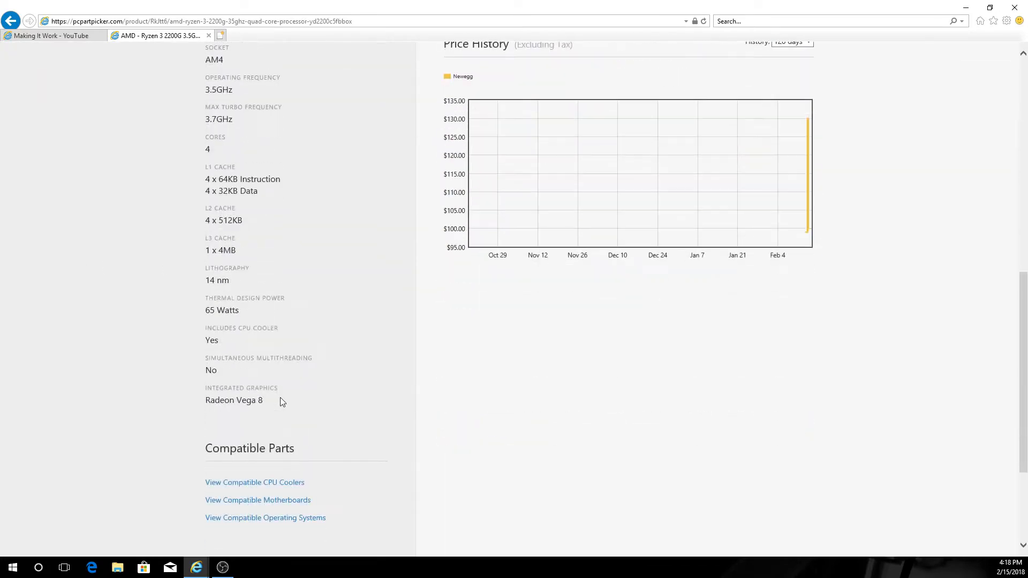
pyautogui.moveTo(297, 401)
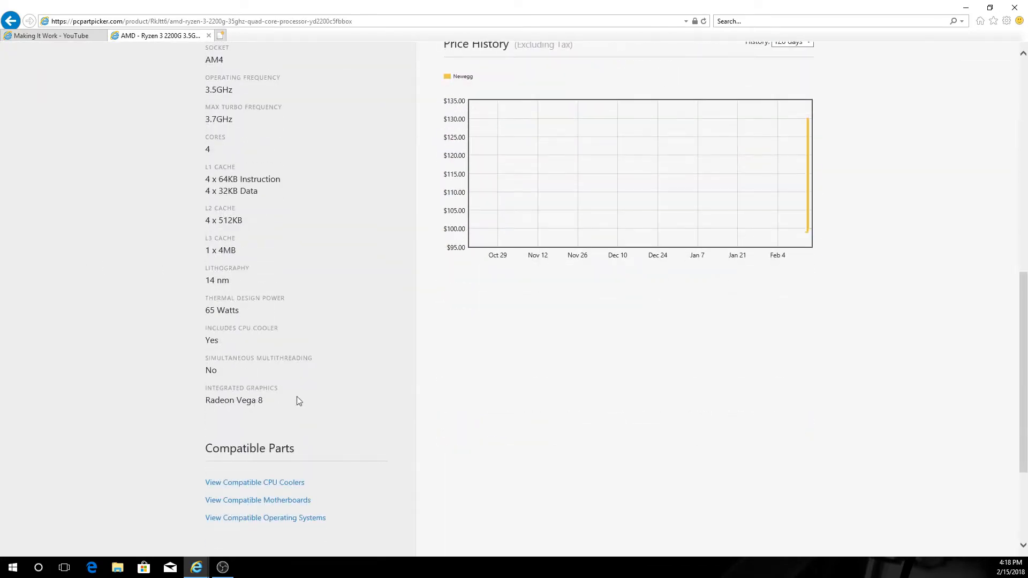
pyautogui.scroll(3)
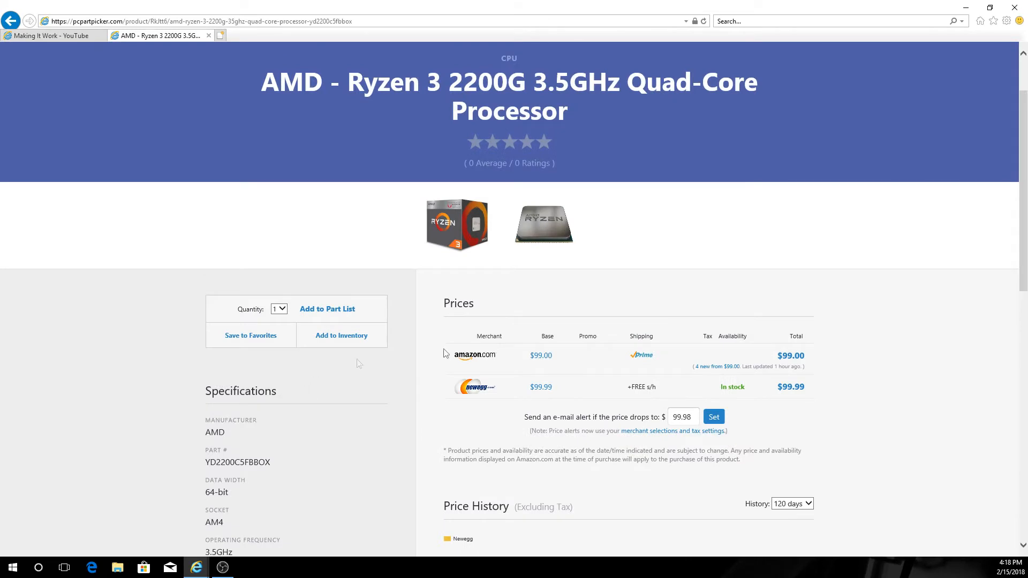
pyautogui.moveTo(927, 256)
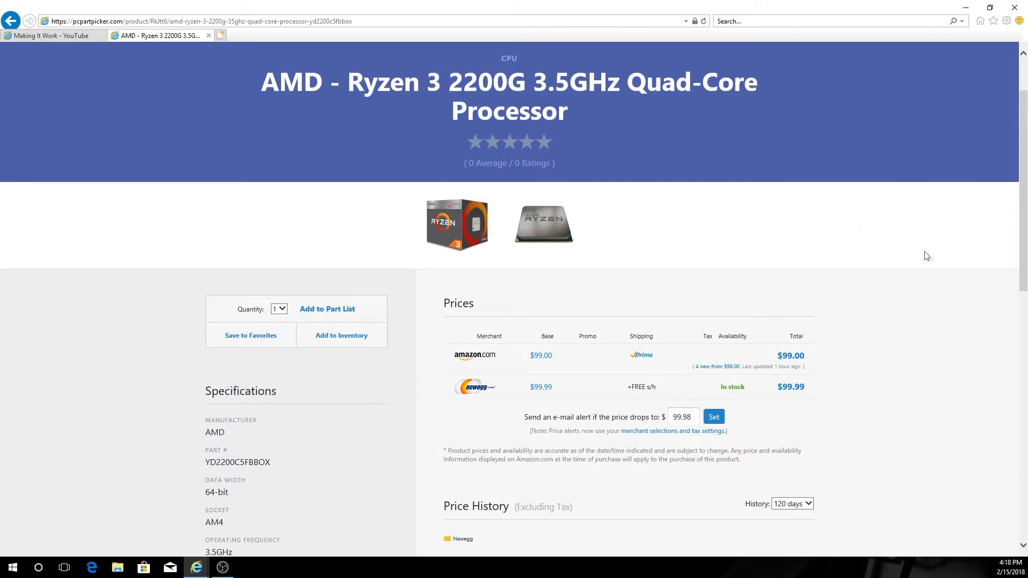
pyautogui.moveTo(887, 259)
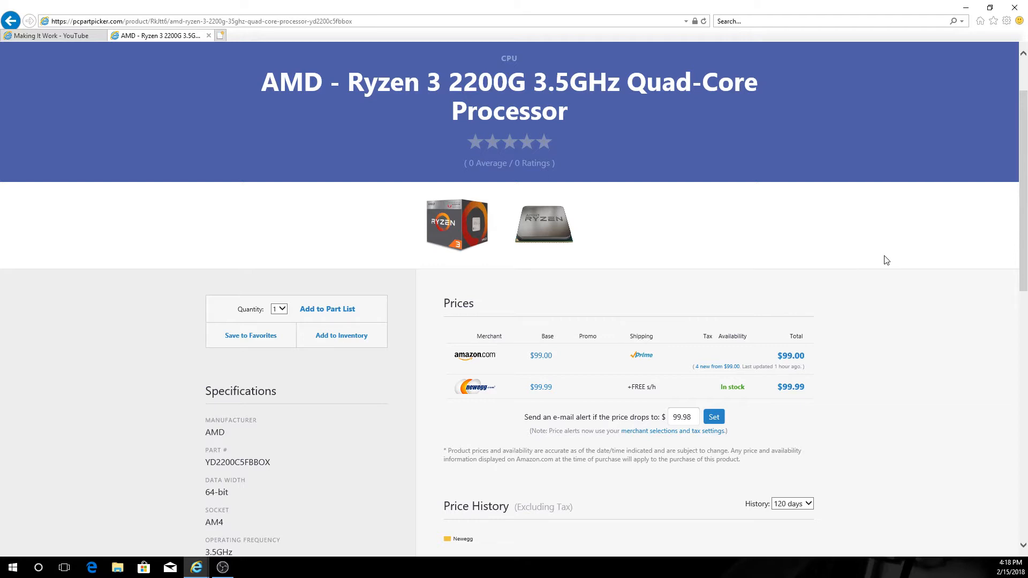
pyautogui.moveTo(756, 234)
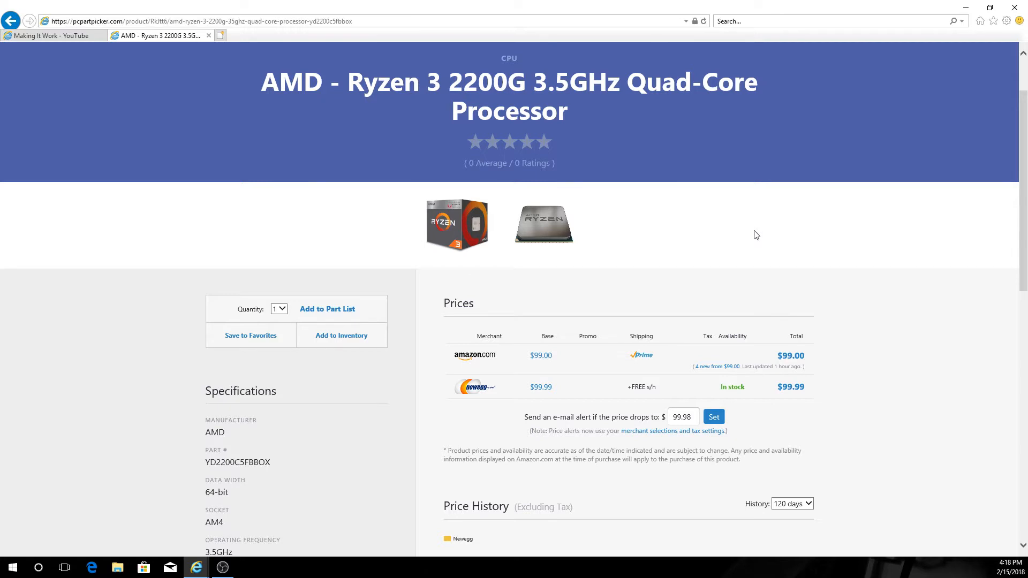
pyautogui.moveTo(675, 243)
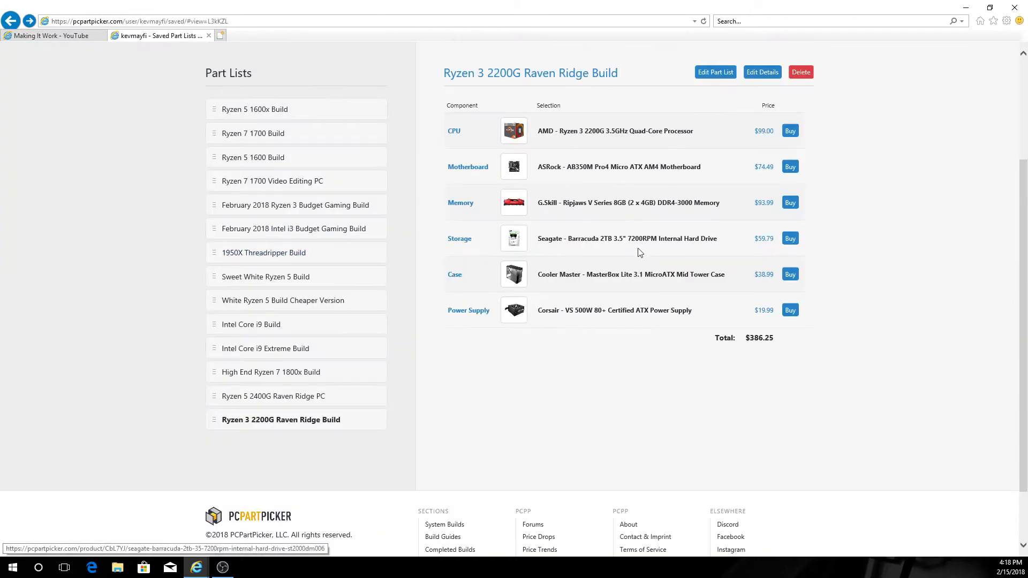
pyautogui.moveTo(618, 167)
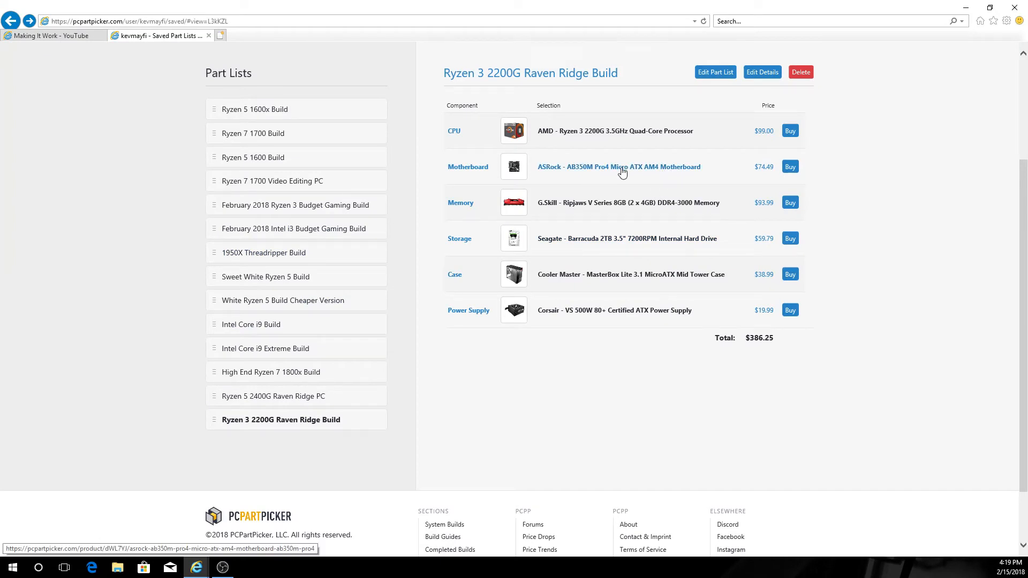
pyautogui.moveTo(586, 171)
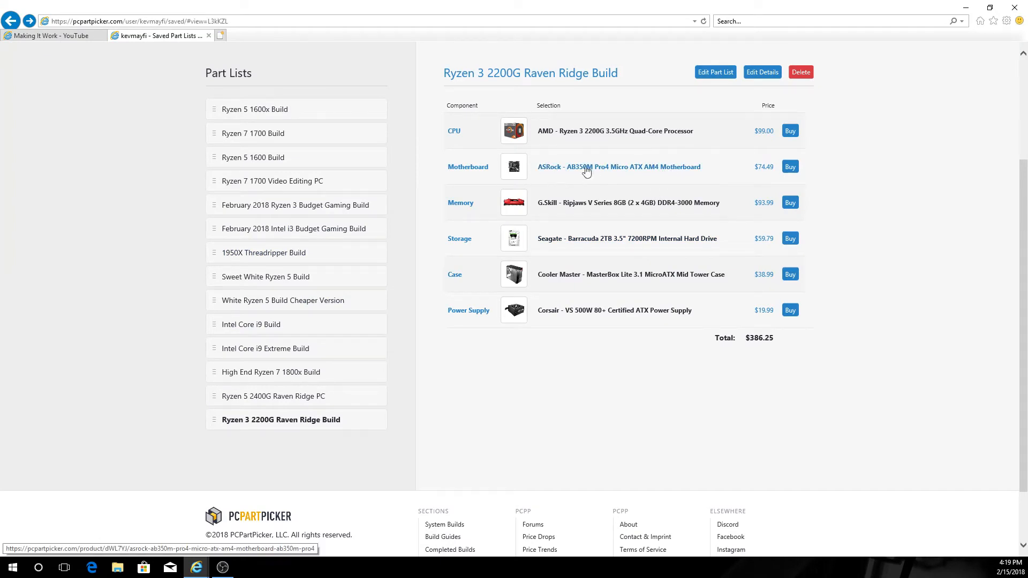
# View the ASRock AB350M Pro4 Micro ATX AM4 motherboard's product page from the list.
pyautogui.click(618, 167)
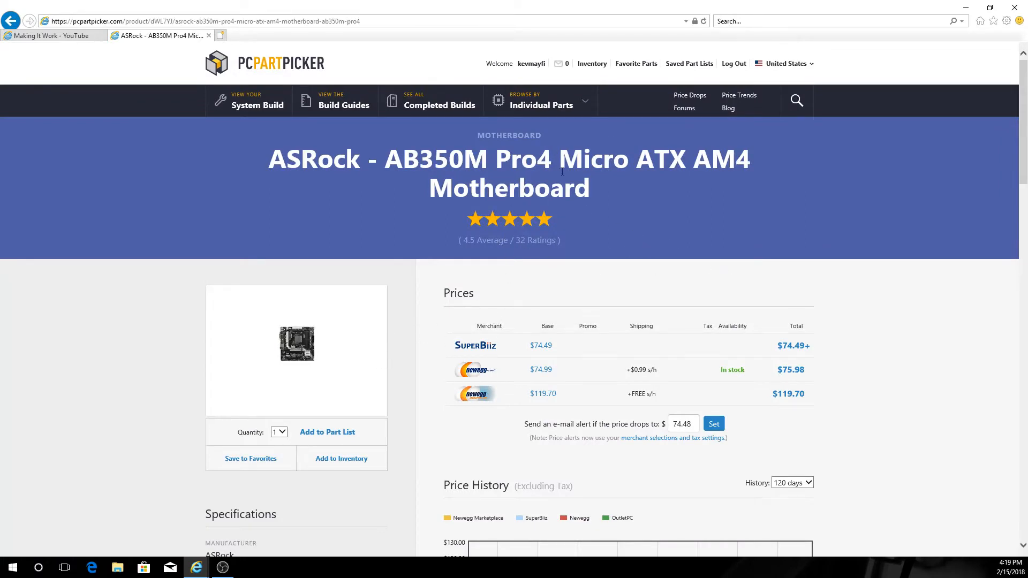
pyautogui.moveTo(398, 209)
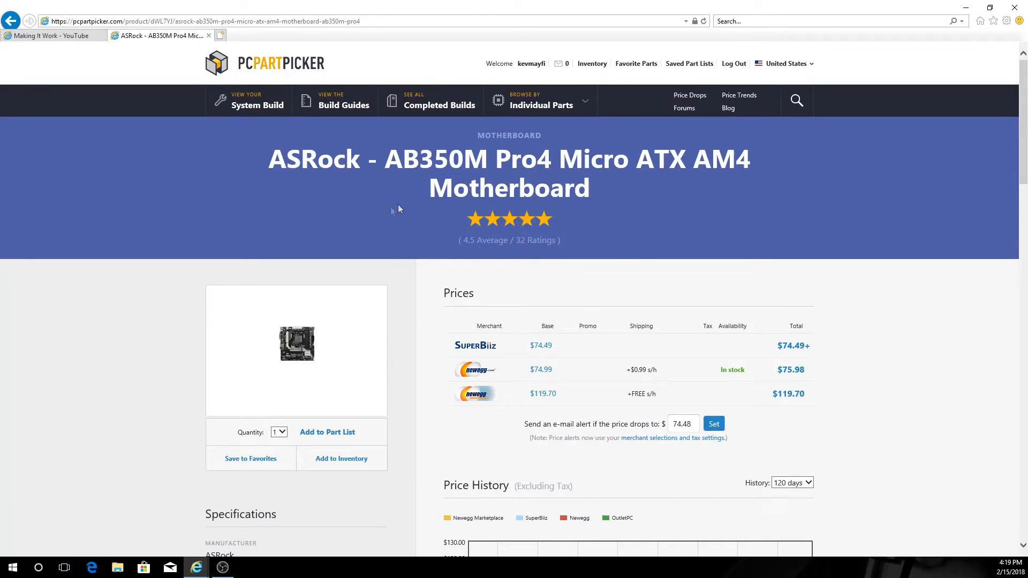
pyautogui.moveTo(408, 239)
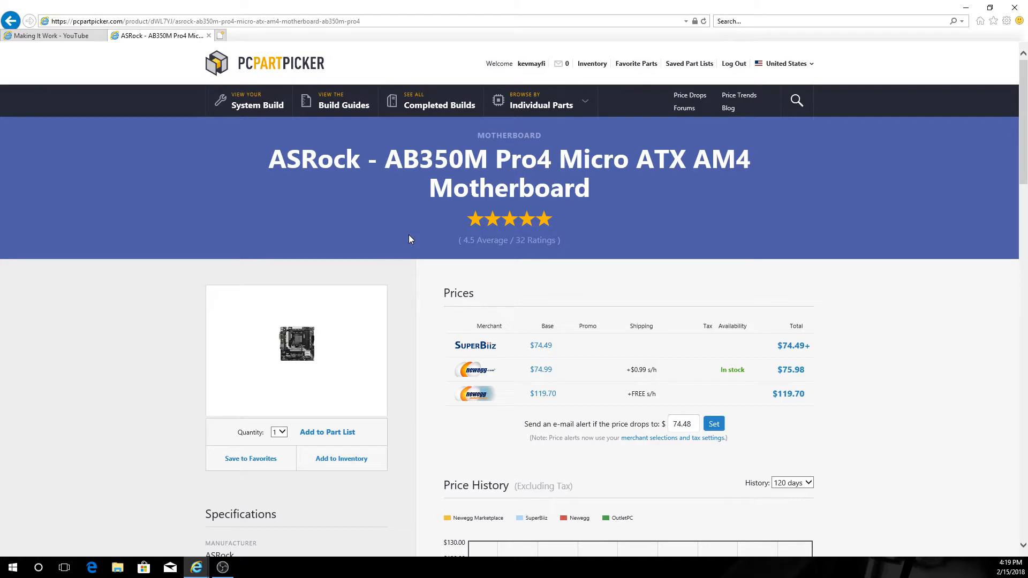
pyautogui.moveTo(427, 249)
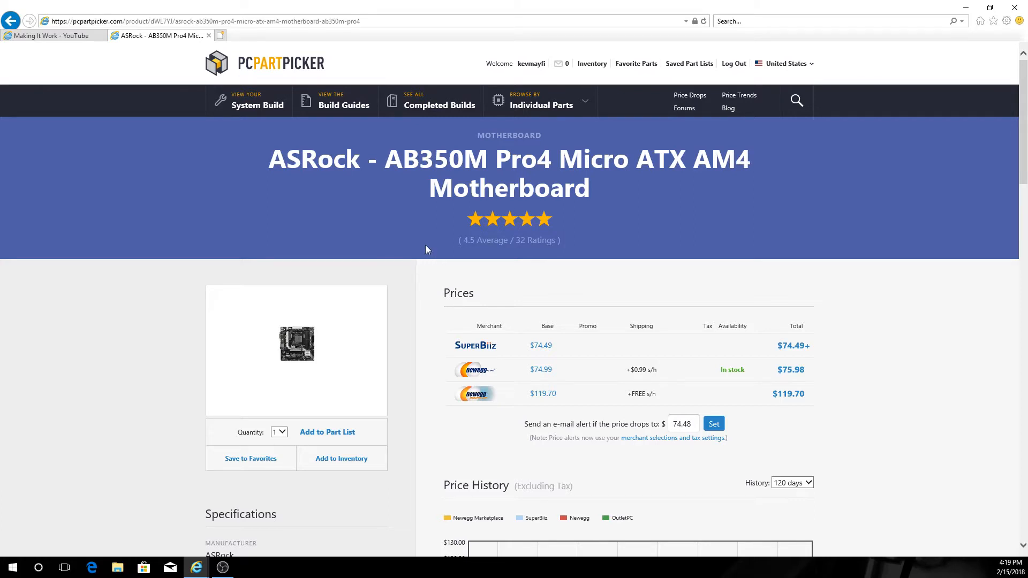
pyautogui.moveTo(516, 236)
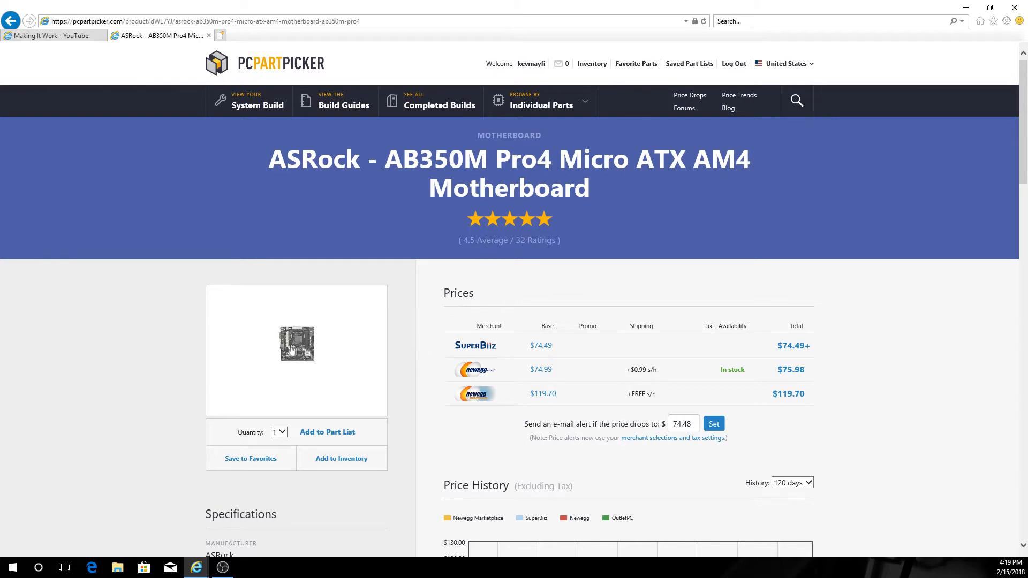
# Enlarge the ASRock AB350M Pro4 product photo in the full-size image gallery.
pyautogui.click(295, 344)
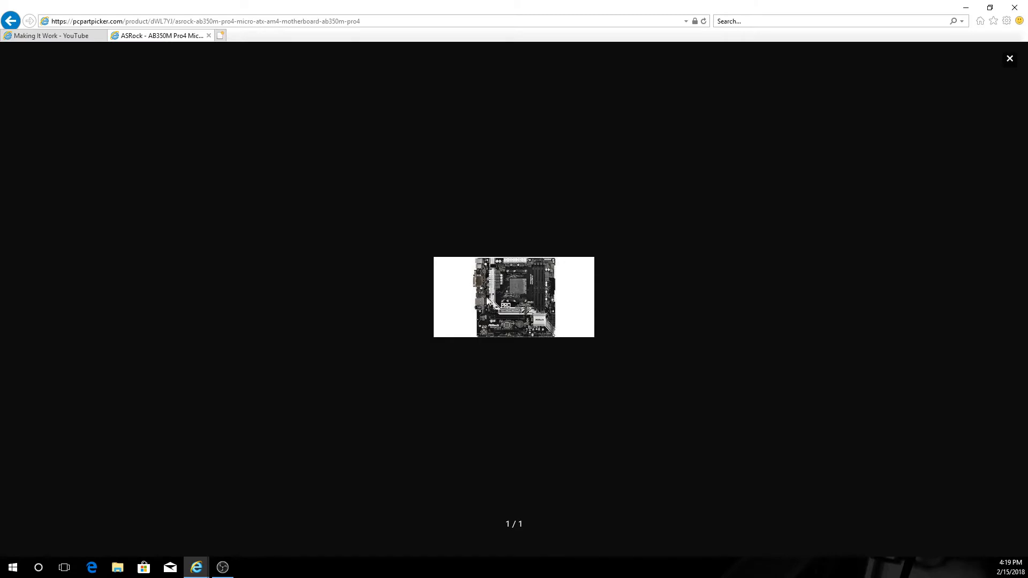
pyautogui.moveTo(553, 354)
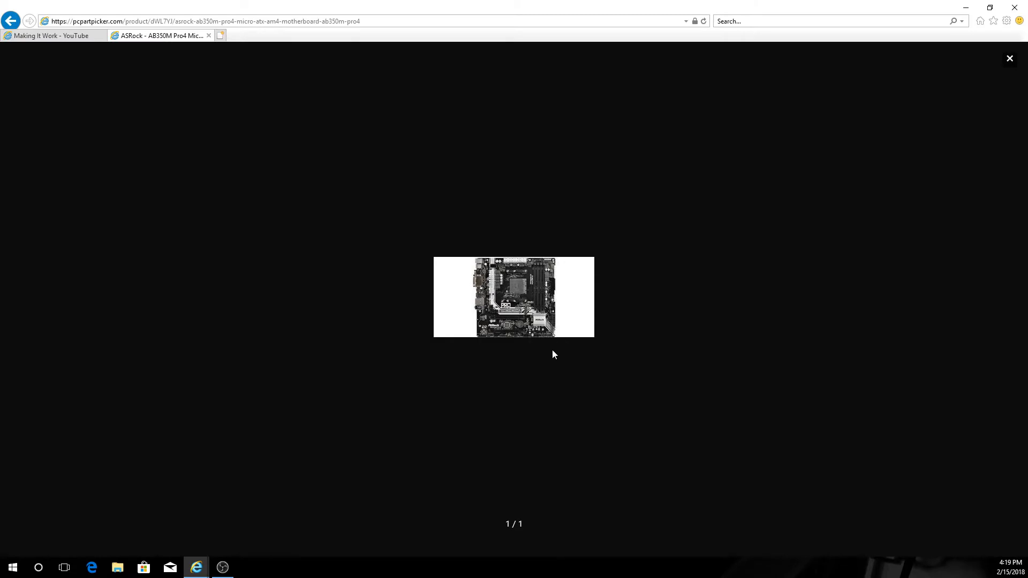
pyautogui.moveTo(550, 313)
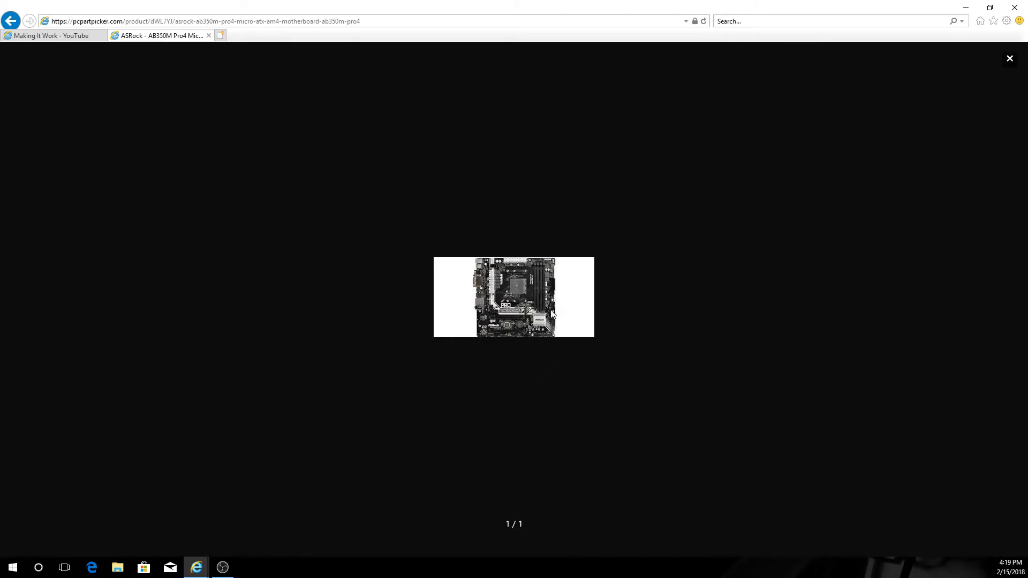
pyautogui.moveTo(494, 303)
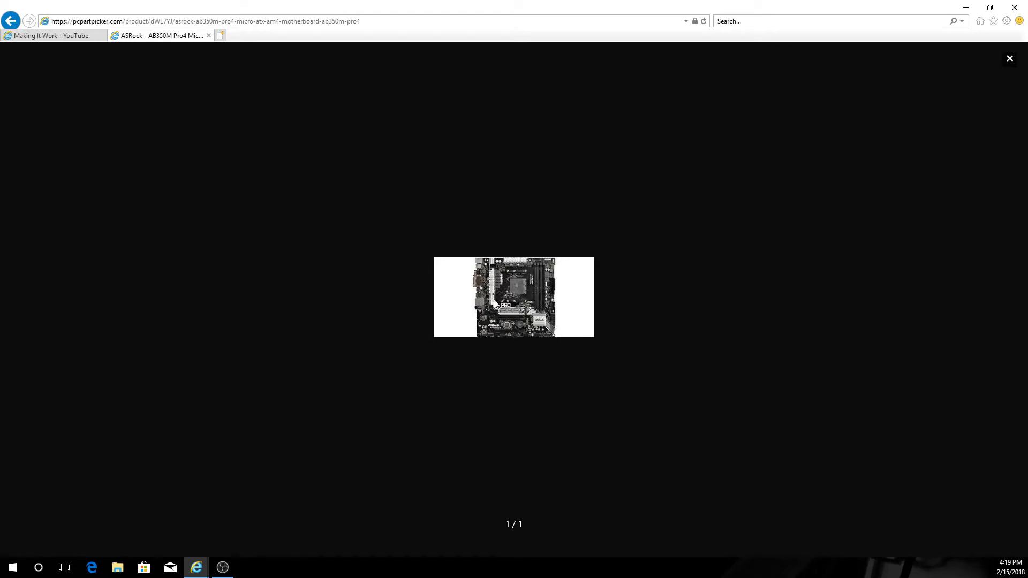
pyautogui.moveTo(608, 360)
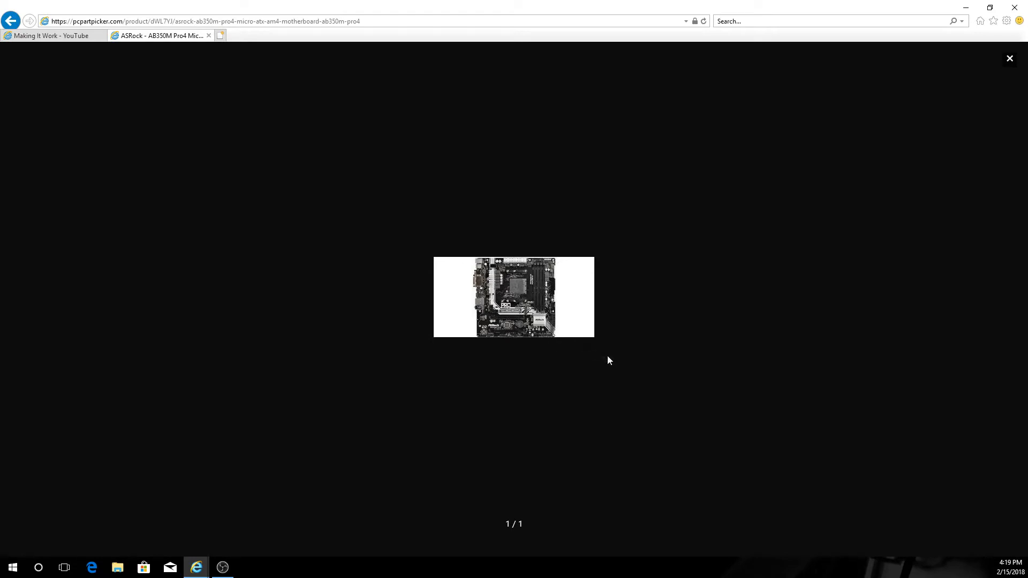
pyautogui.moveTo(10, 21)
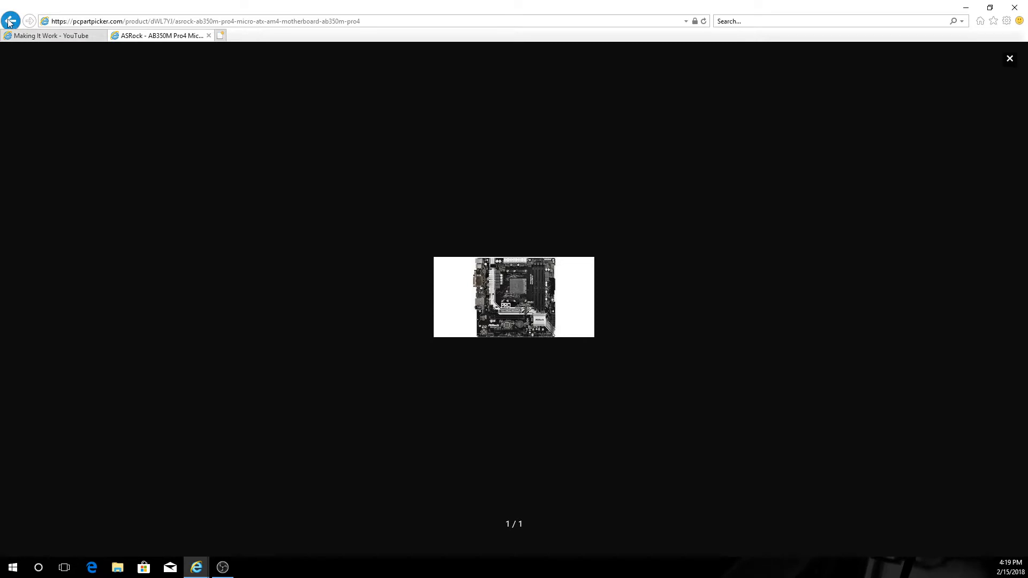
pyautogui.moveTo(10, 21)
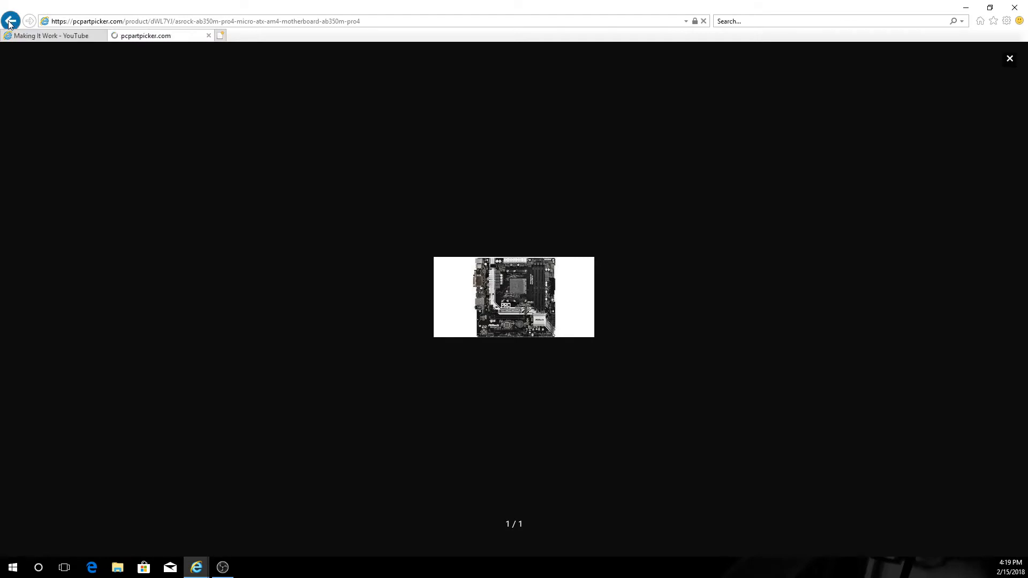
# From the 2200G list, view the G.Skill Ripjaws V memory and Cooler Master MasterBox Lite 3.1 case pages.
pyautogui.click(10, 21)
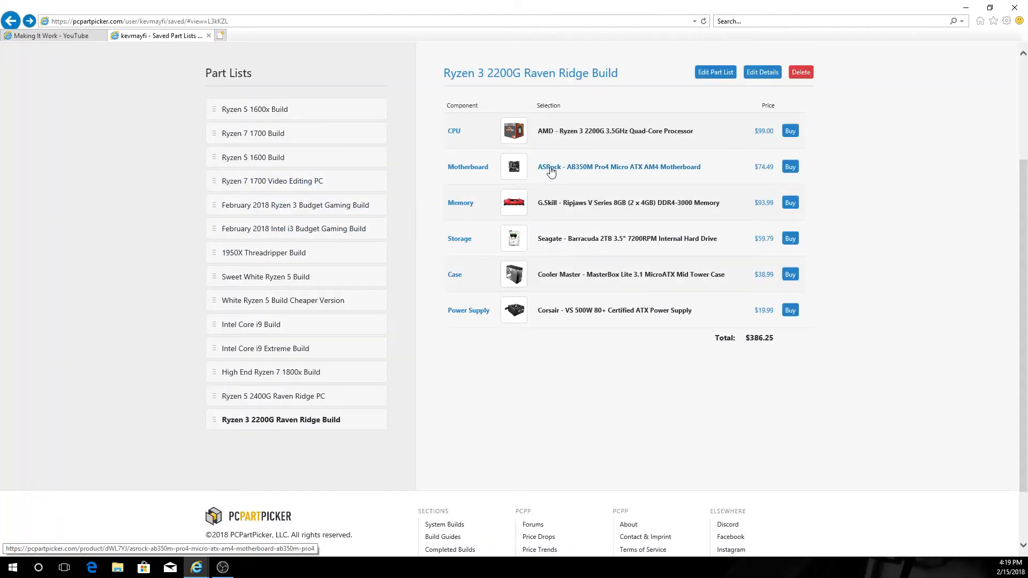
pyautogui.moveTo(645, 170)
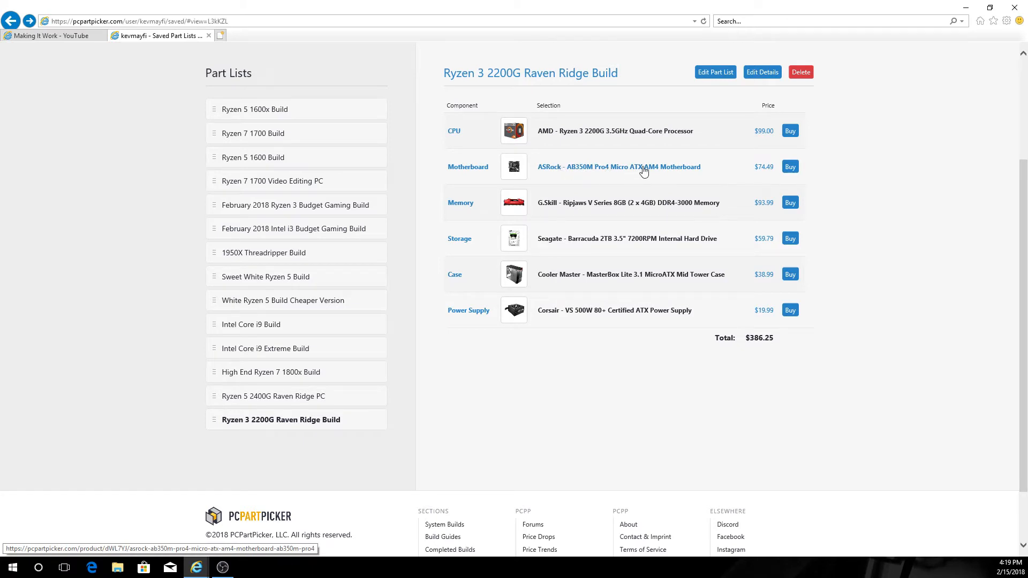
pyautogui.moveTo(589, 179)
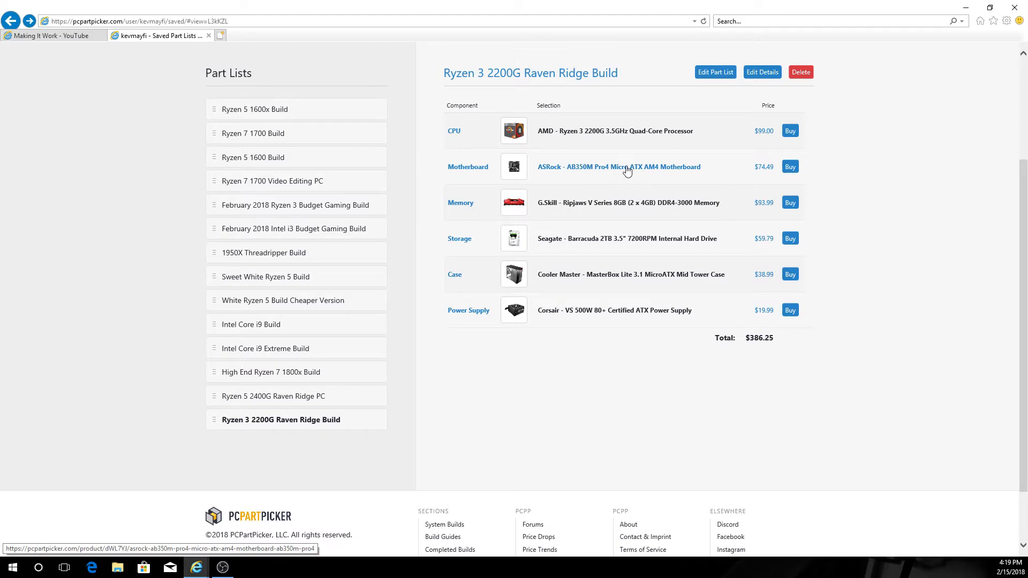
pyautogui.moveTo(574, 173)
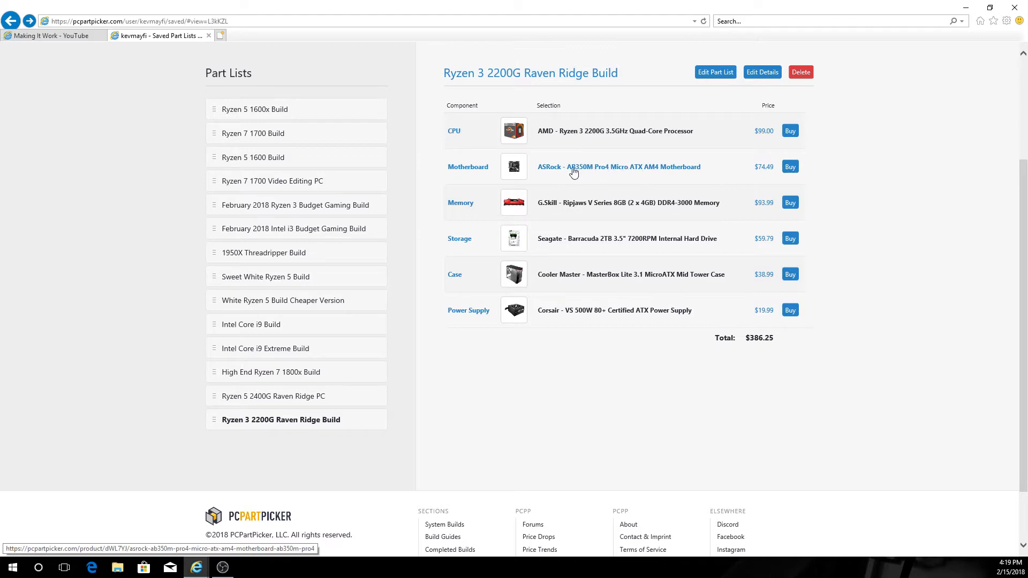
pyautogui.click(628, 203)
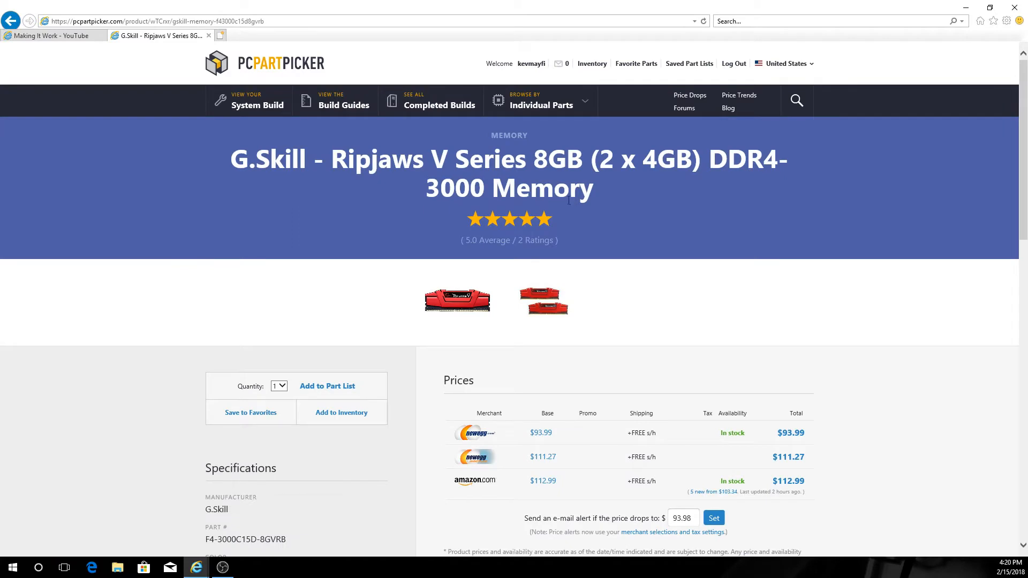
pyautogui.moveTo(537, 220)
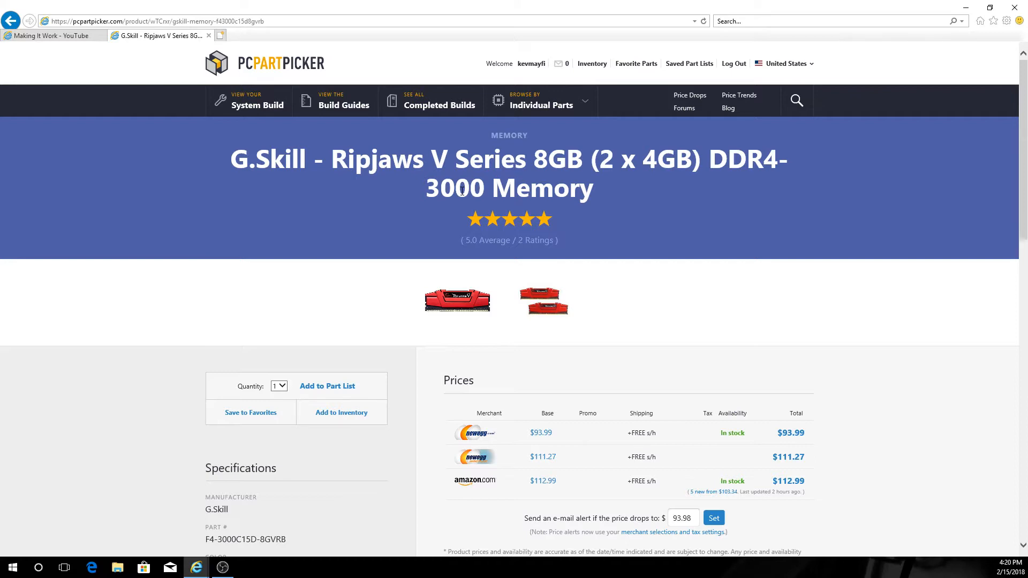
pyautogui.moveTo(469, 252)
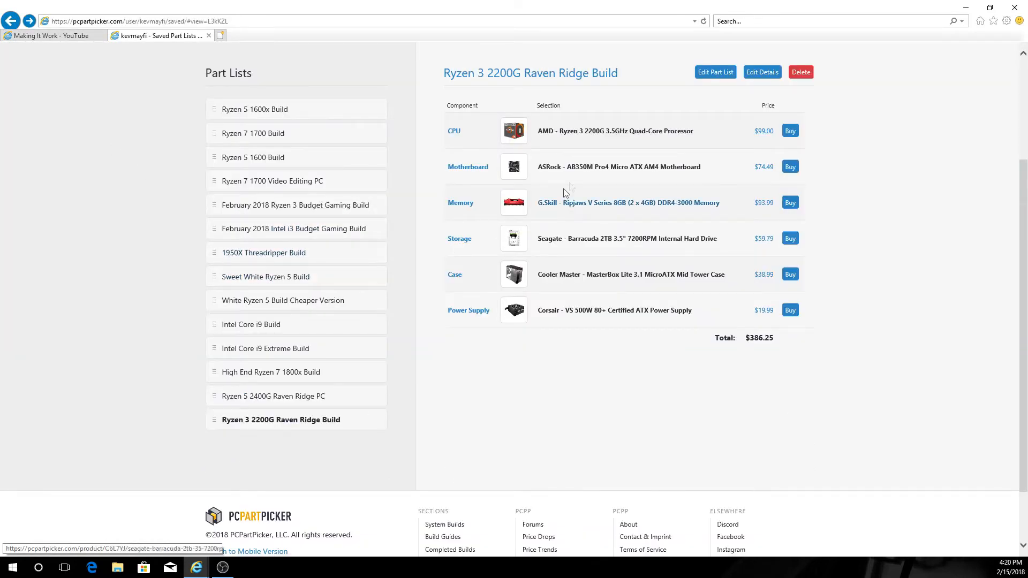
pyautogui.moveTo(664, 246)
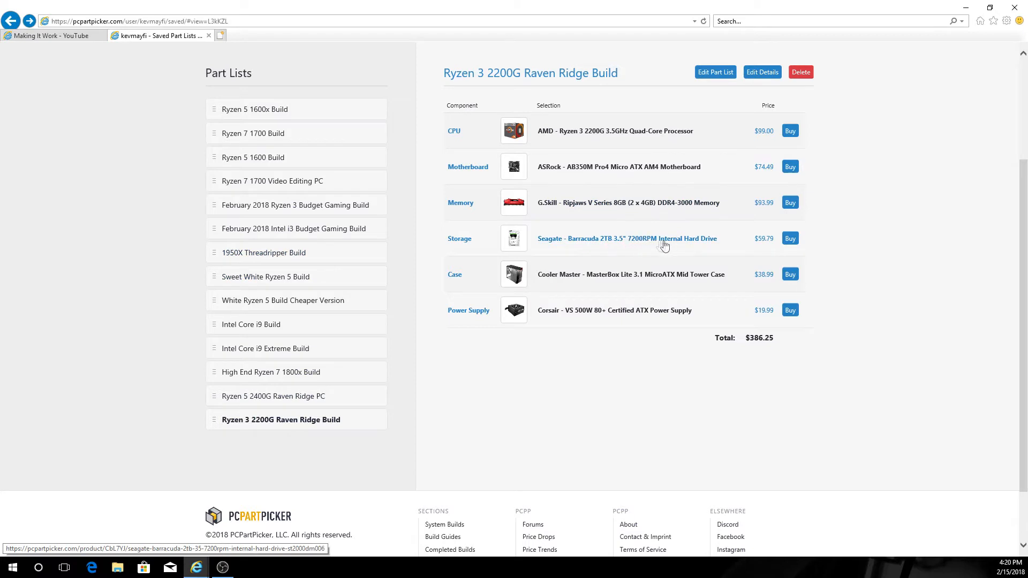
pyautogui.moveTo(579, 243)
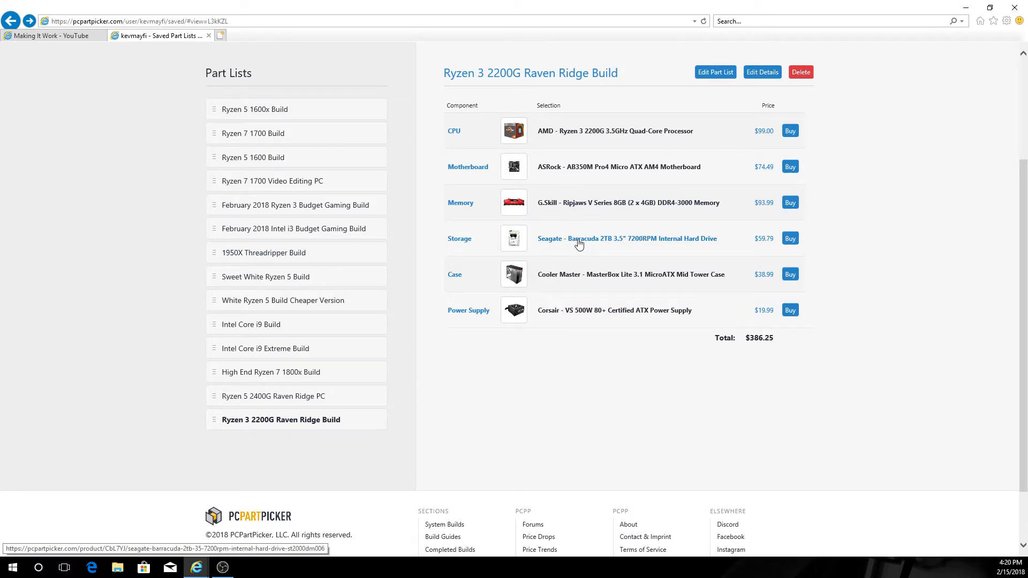
pyautogui.moveTo(589, 244)
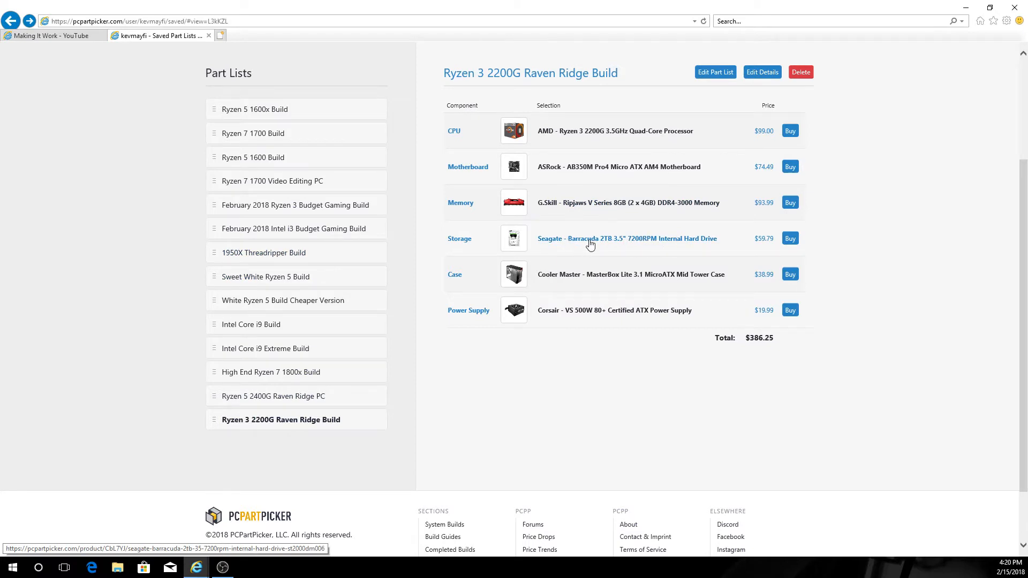
pyautogui.moveTo(638, 245)
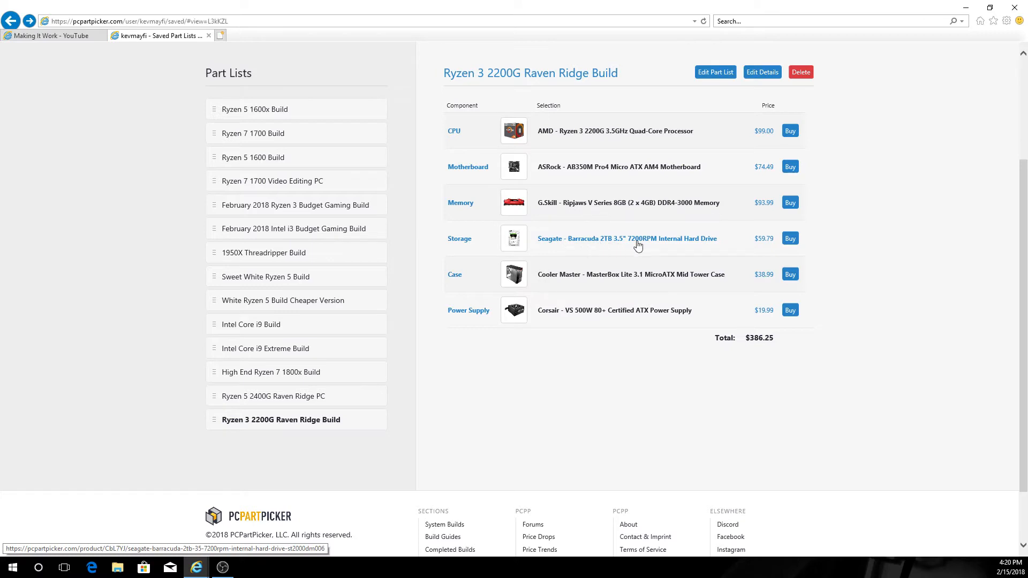
pyautogui.moveTo(744, 237)
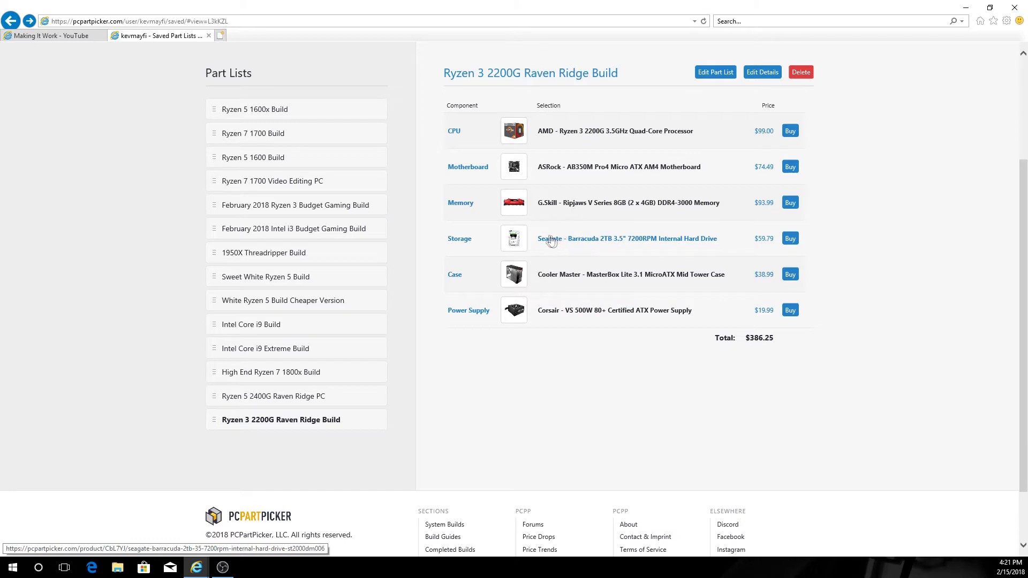
pyautogui.moveTo(644, 268)
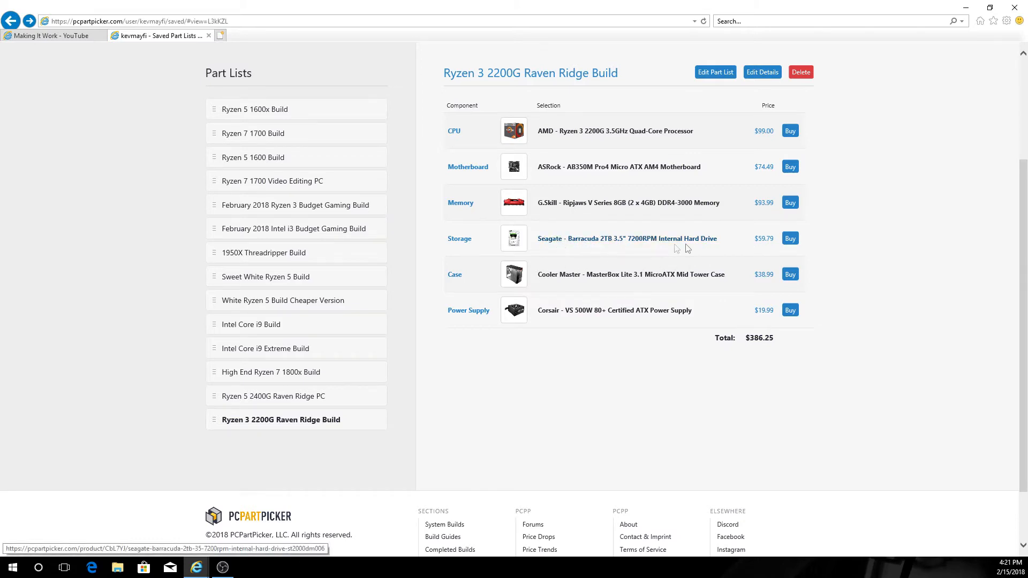
pyautogui.moveTo(664, 243)
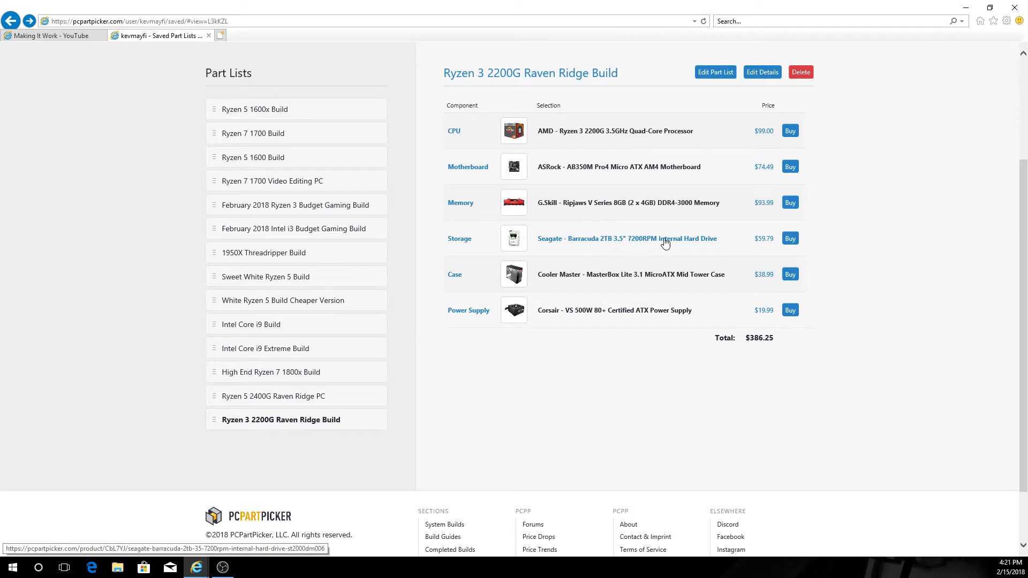
pyautogui.moveTo(668, 243)
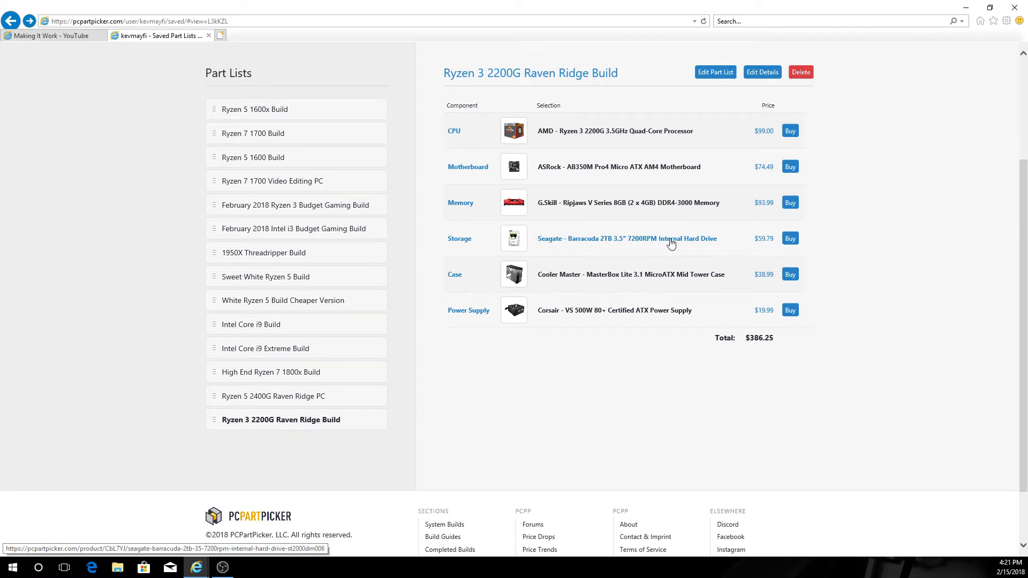
pyautogui.moveTo(603, 276)
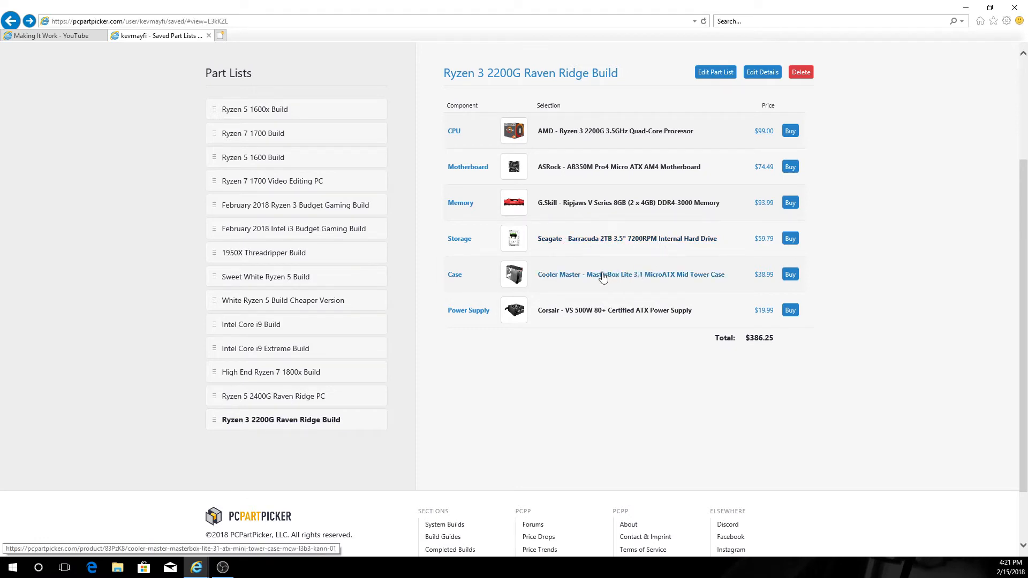
pyautogui.click(630, 274)
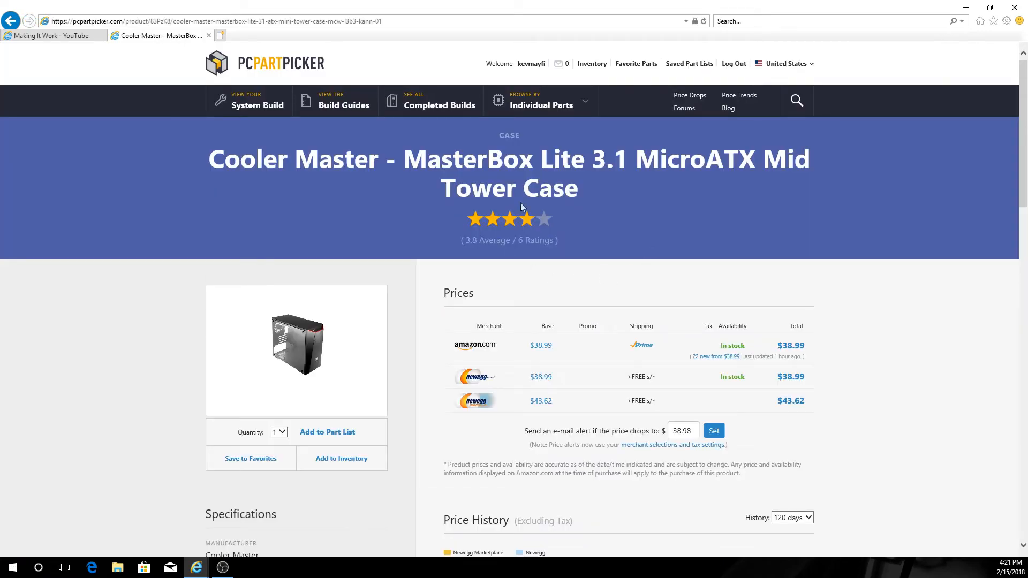
pyautogui.moveTo(597, 224)
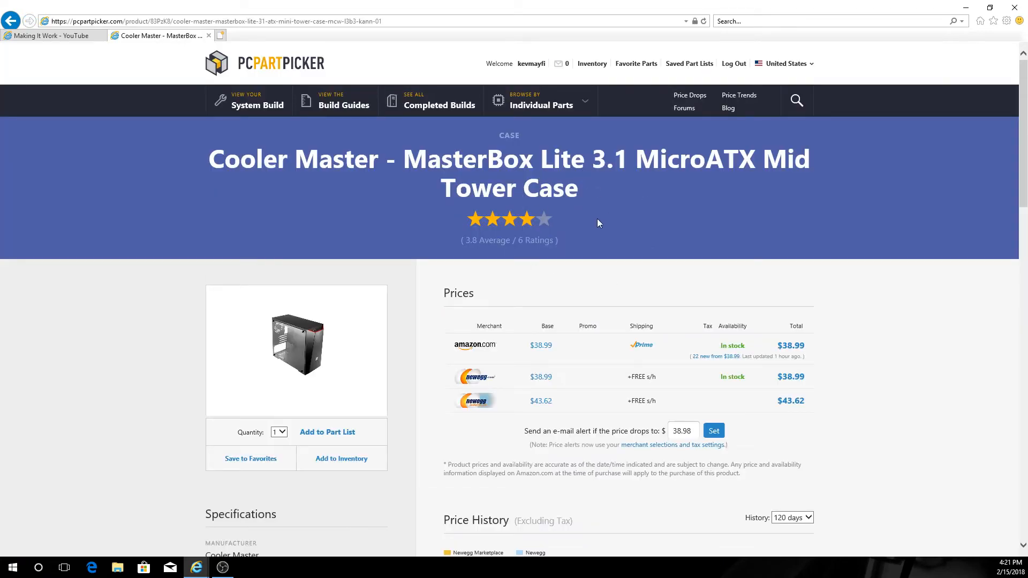
# Enlarge the Cooler Master case photo, then return to the $386.25 Ryzen 3 2200G list.
pyautogui.click(296, 344)
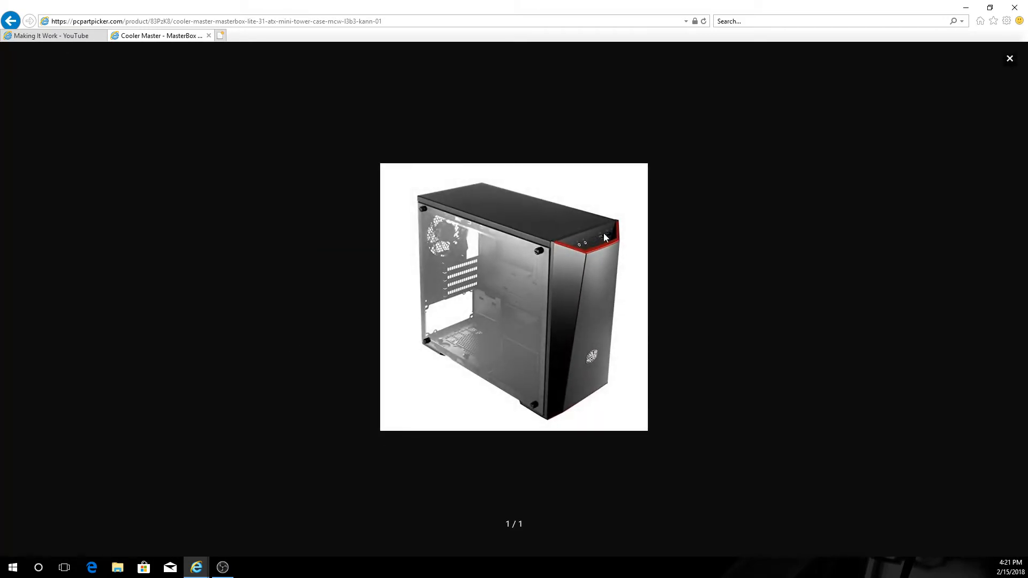
pyautogui.moveTo(579, 247)
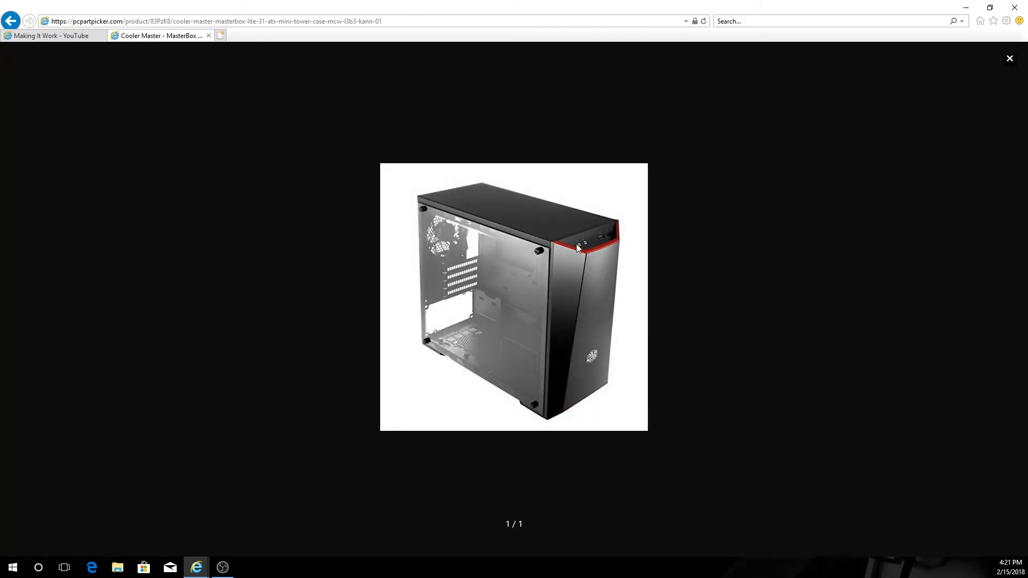
pyautogui.moveTo(547, 273)
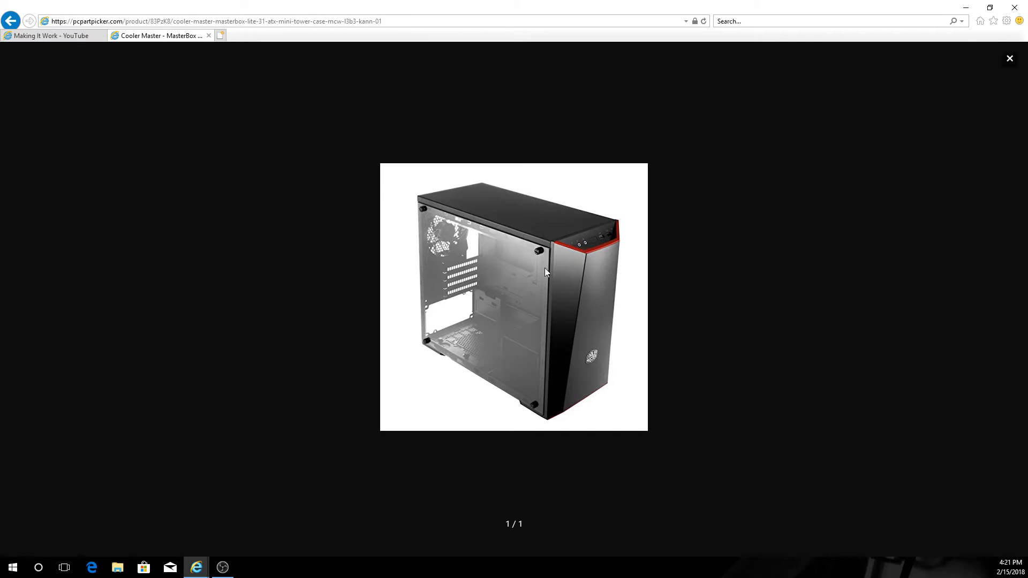
pyautogui.moveTo(484, 285)
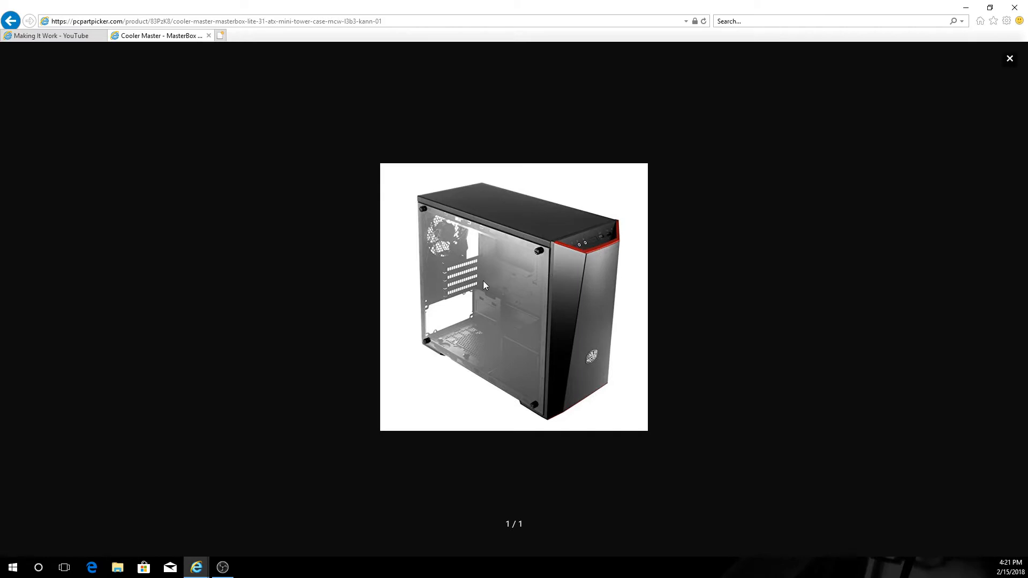
pyautogui.moveTo(606, 241)
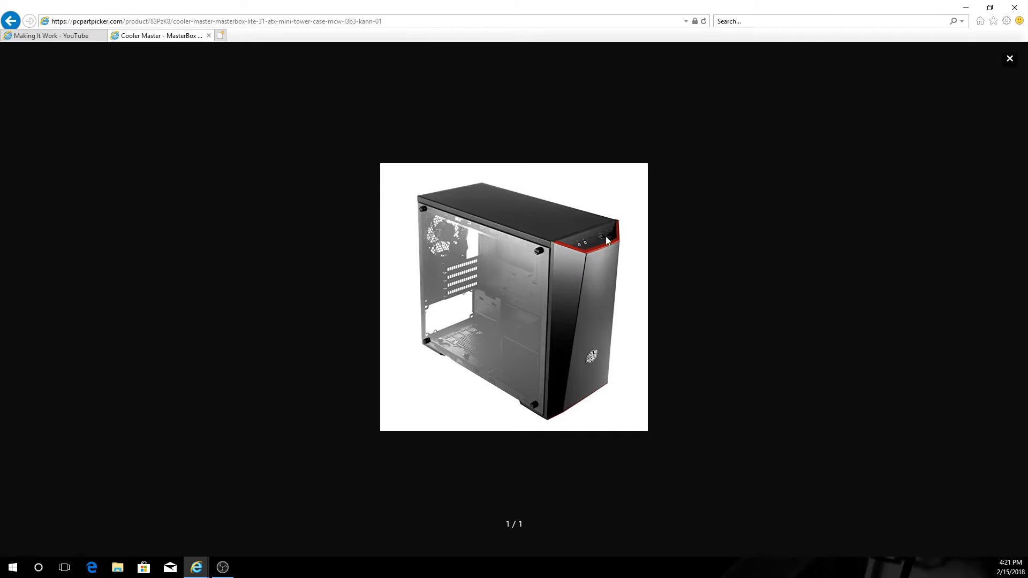
pyautogui.moveTo(598, 238)
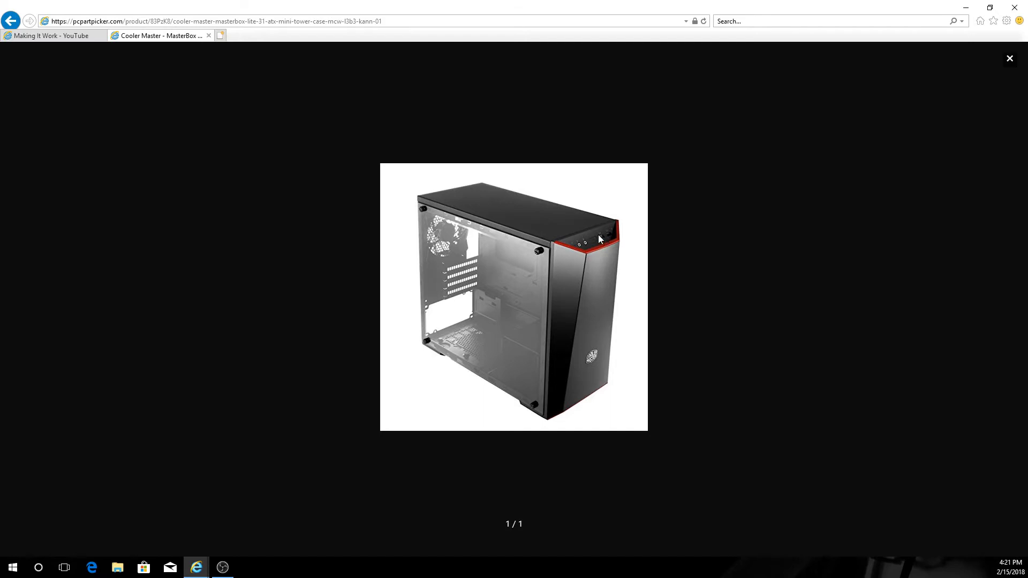
pyautogui.moveTo(645, 292)
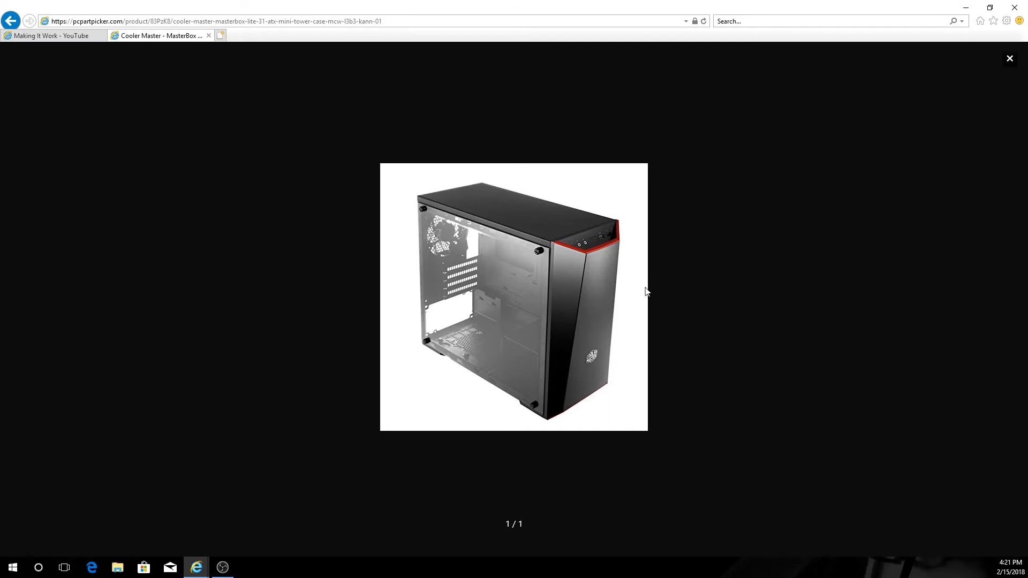
pyautogui.moveTo(576, 328)
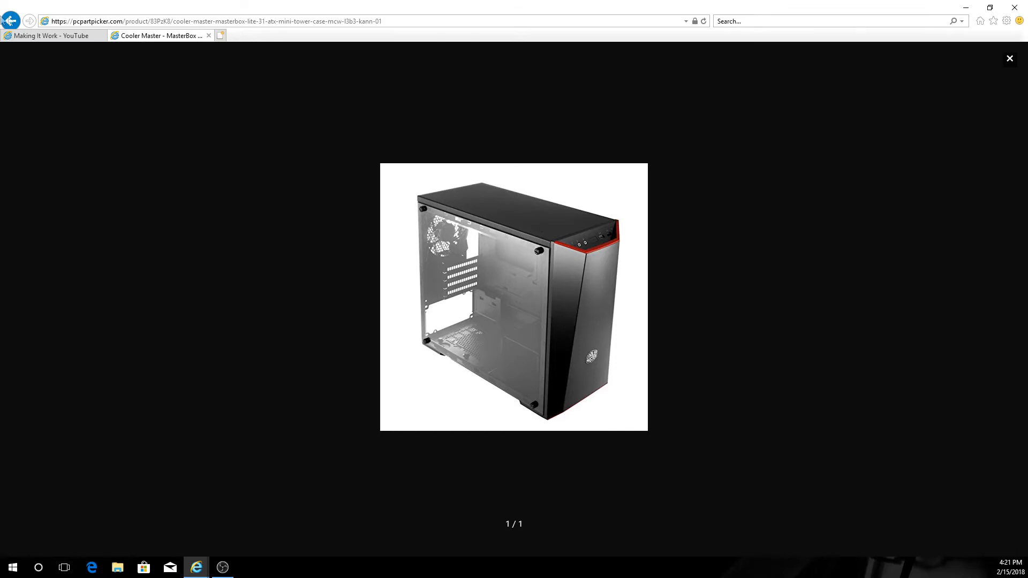
pyautogui.moveTo(10, 21)
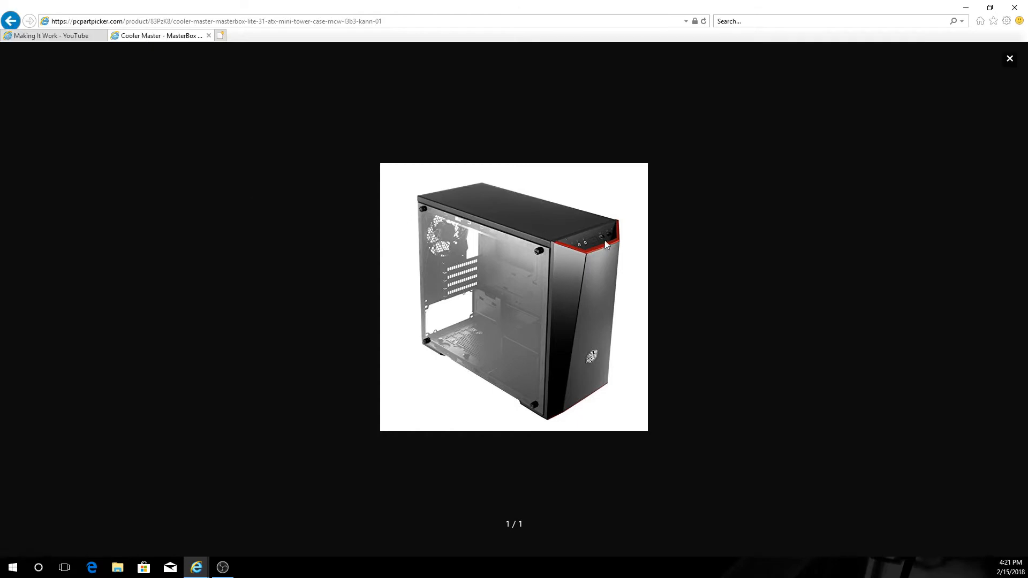
pyautogui.click(11, 21)
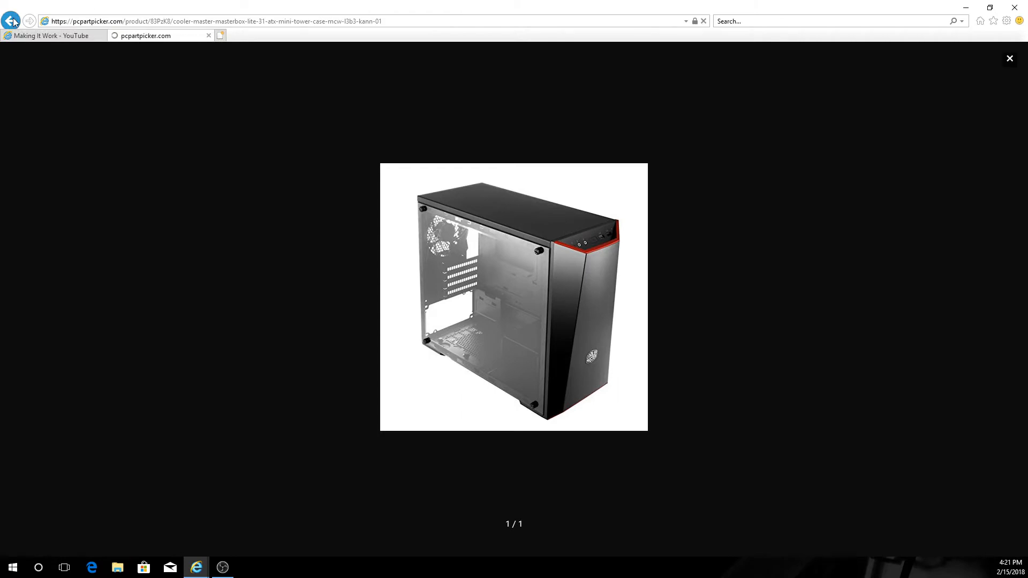
pyautogui.click(11, 20)
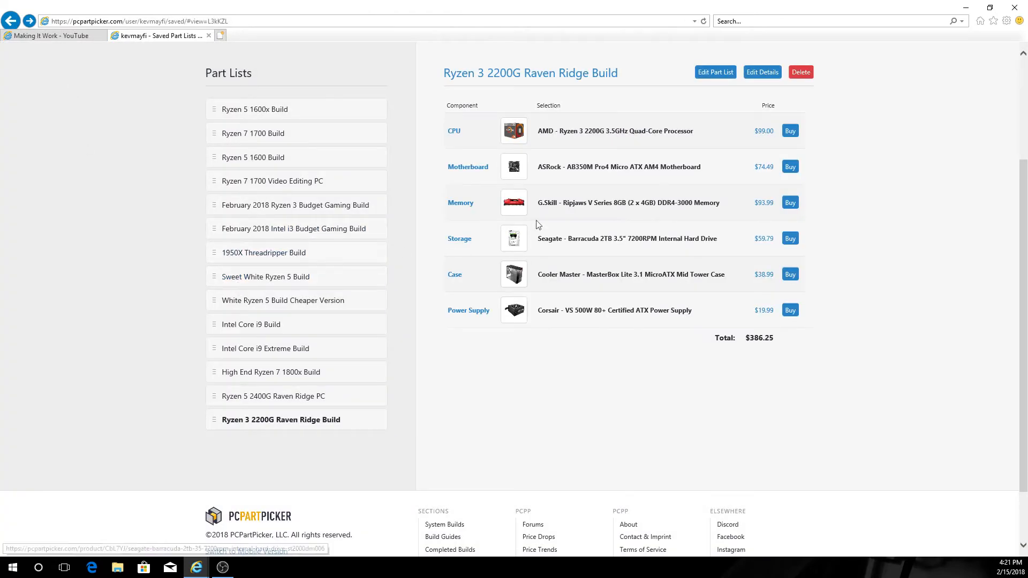
pyautogui.moveTo(586, 311)
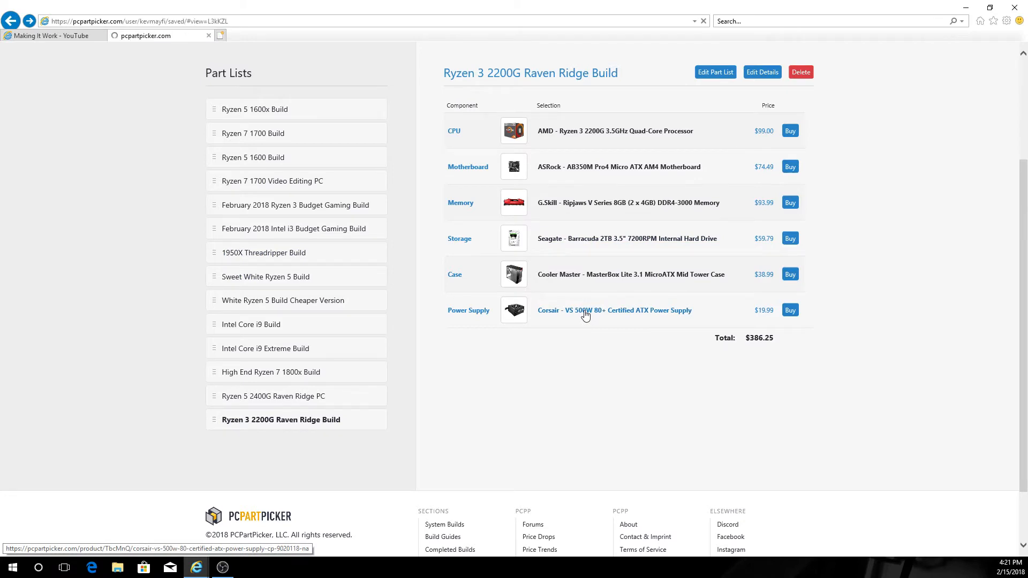
pyautogui.click(614, 311)
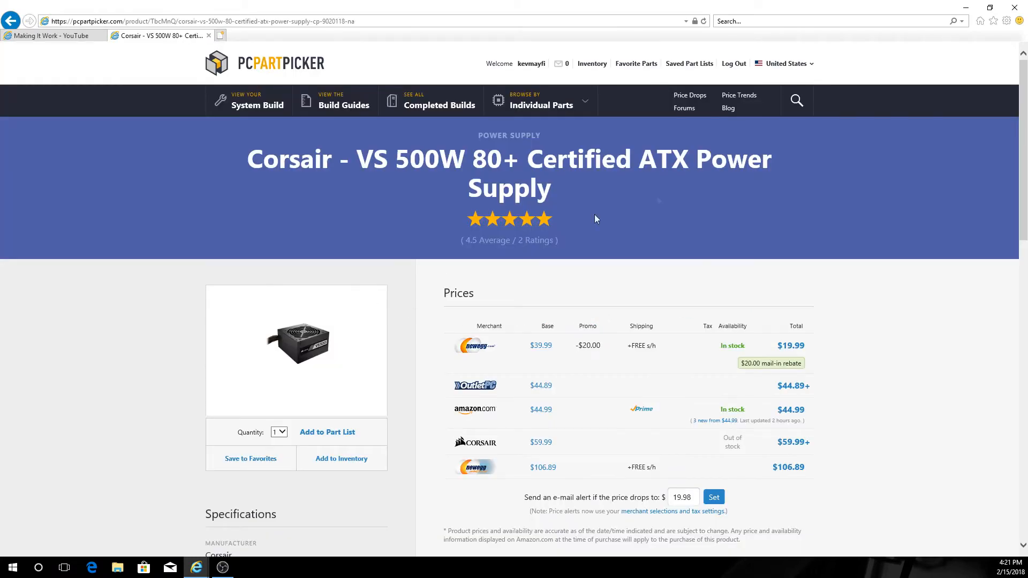
pyautogui.moveTo(317, 355)
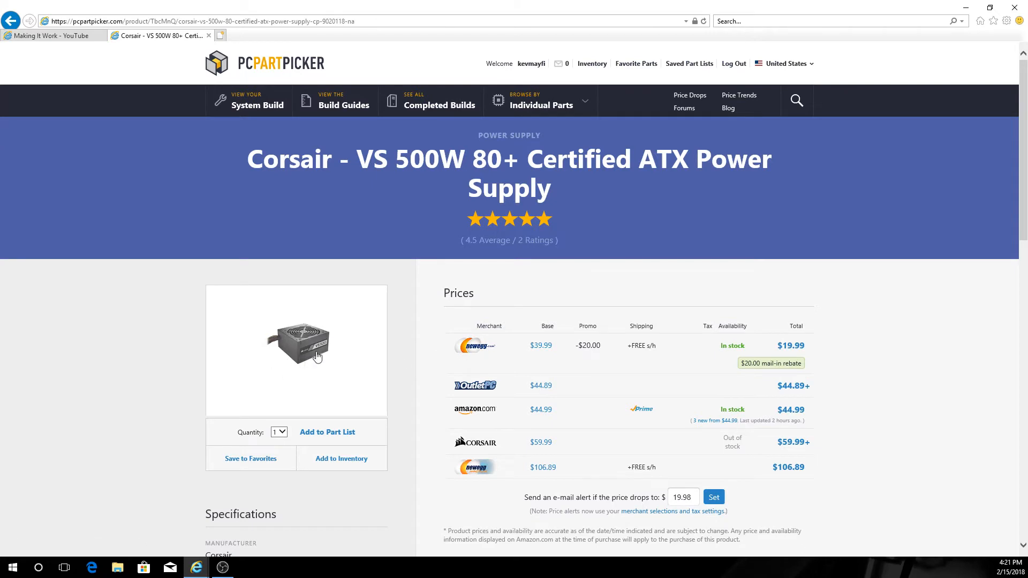
pyautogui.moveTo(296, 334)
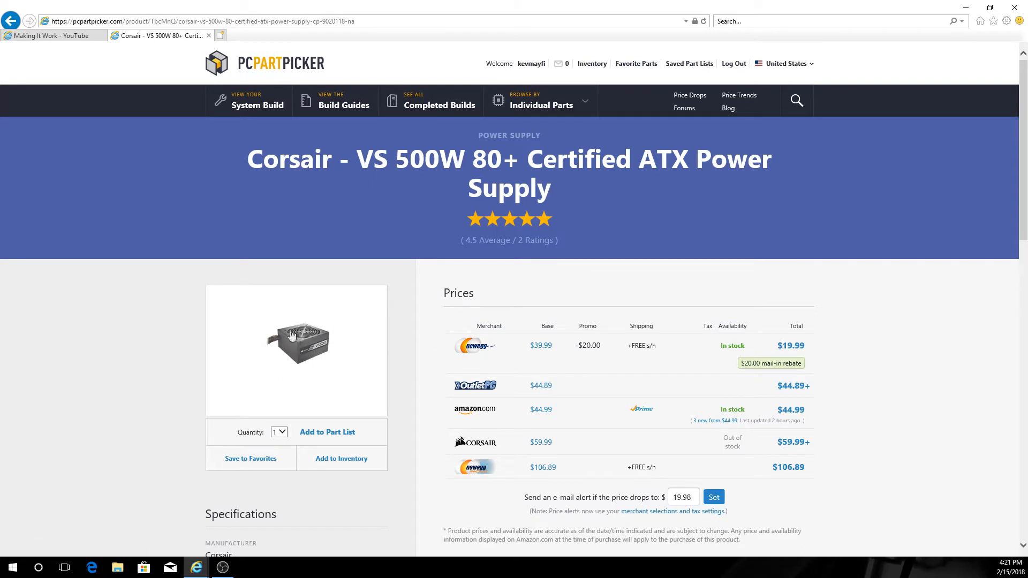
pyautogui.moveTo(287, 315)
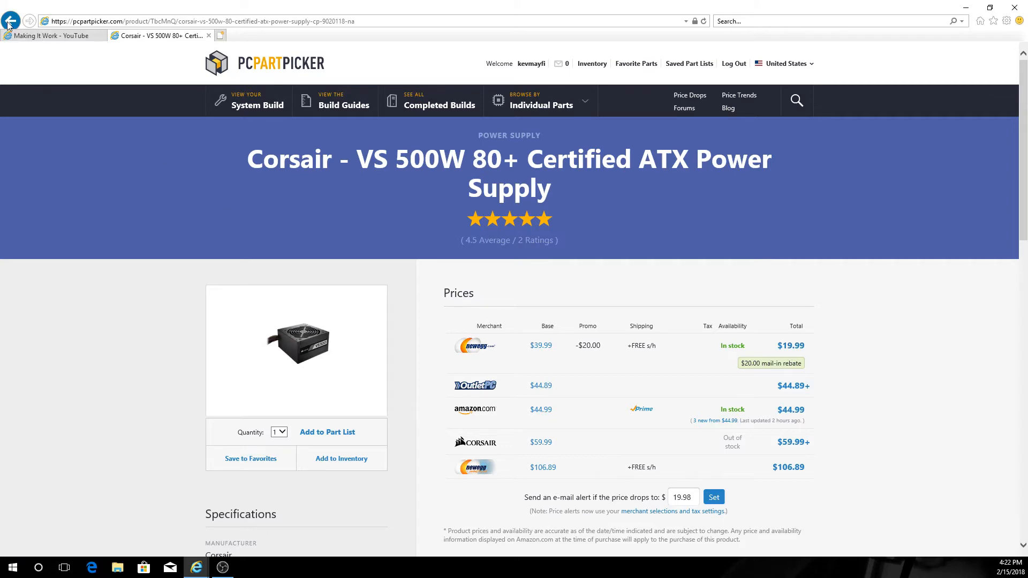
pyautogui.click(11, 20)
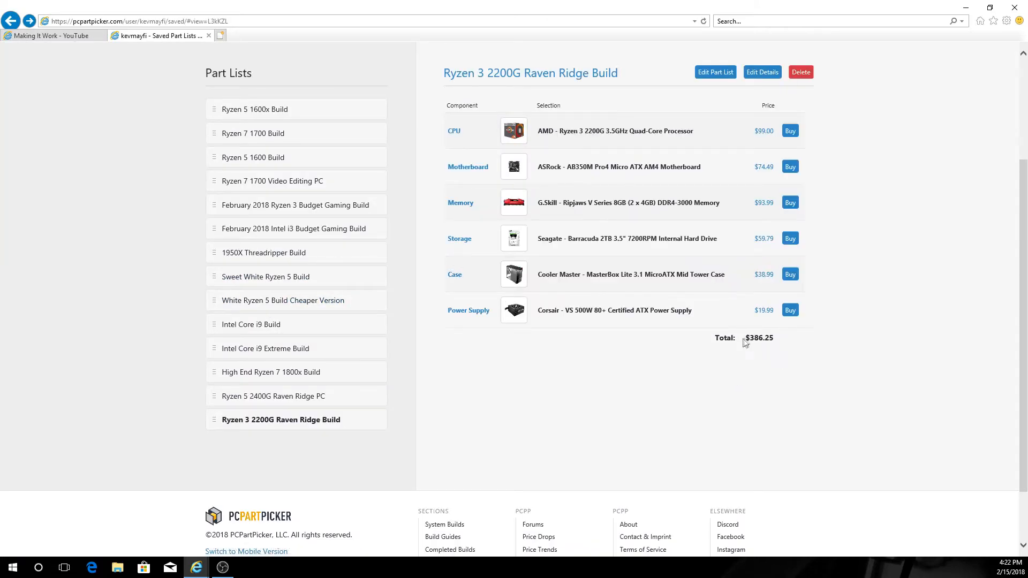
# Highlight the $386.25 total on the six-part Ryzen 3 2200G build list.
pyautogui.doubleClick(758, 337)
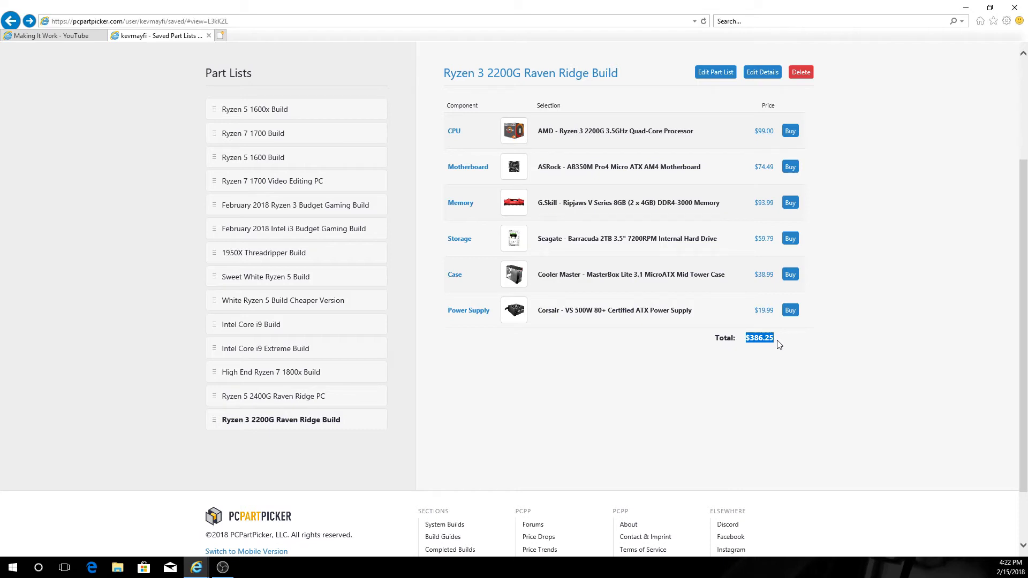
pyautogui.moveTo(468, 160)
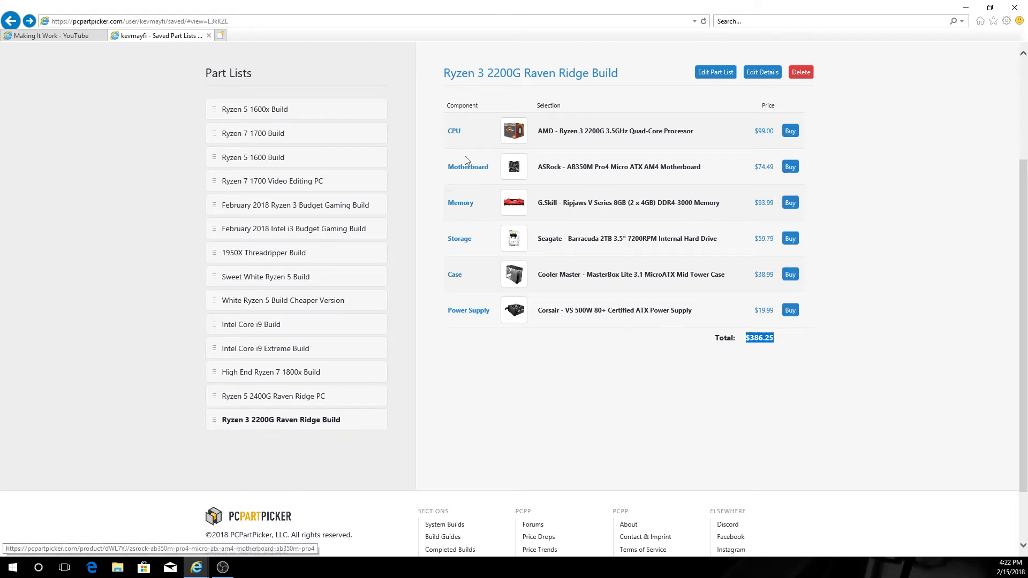
pyautogui.moveTo(266, 400)
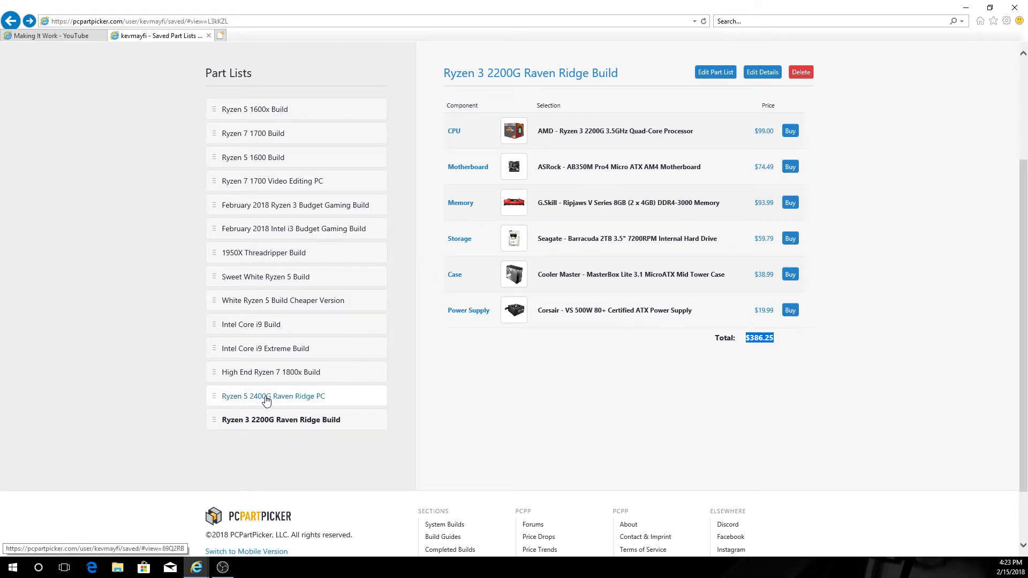
# Switch to the $503.24 Ryzen 5 2400G Raven Ridge PC list and view its $169.00 processor page.
pyautogui.click(273, 396)
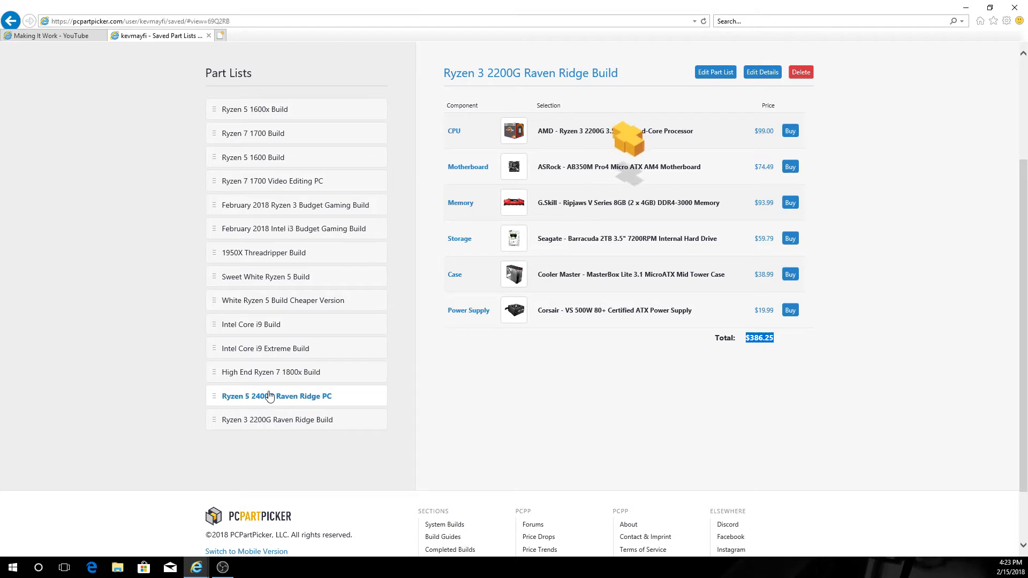
pyautogui.click(276, 396)
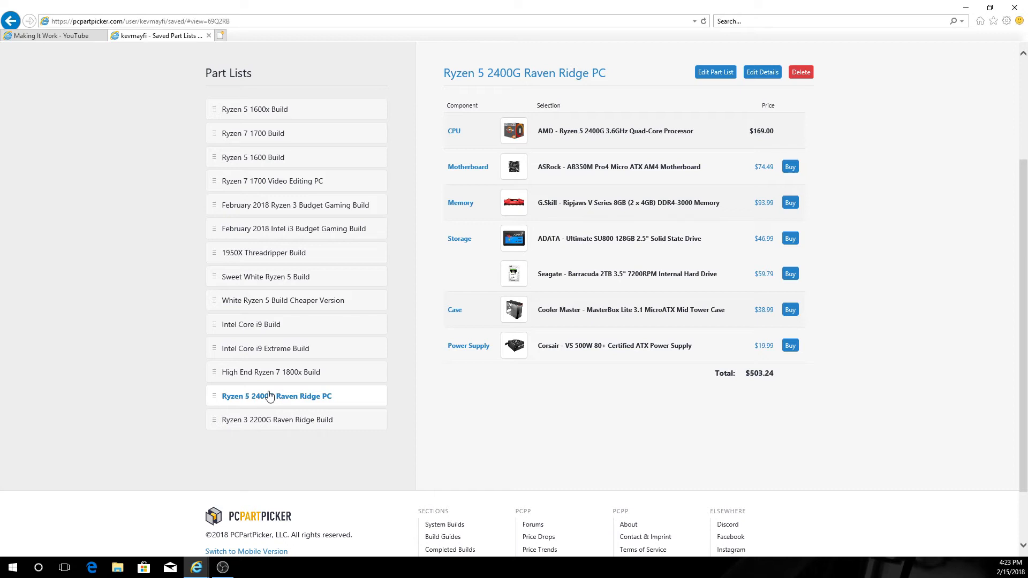
pyautogui.moveTo(759, 129)
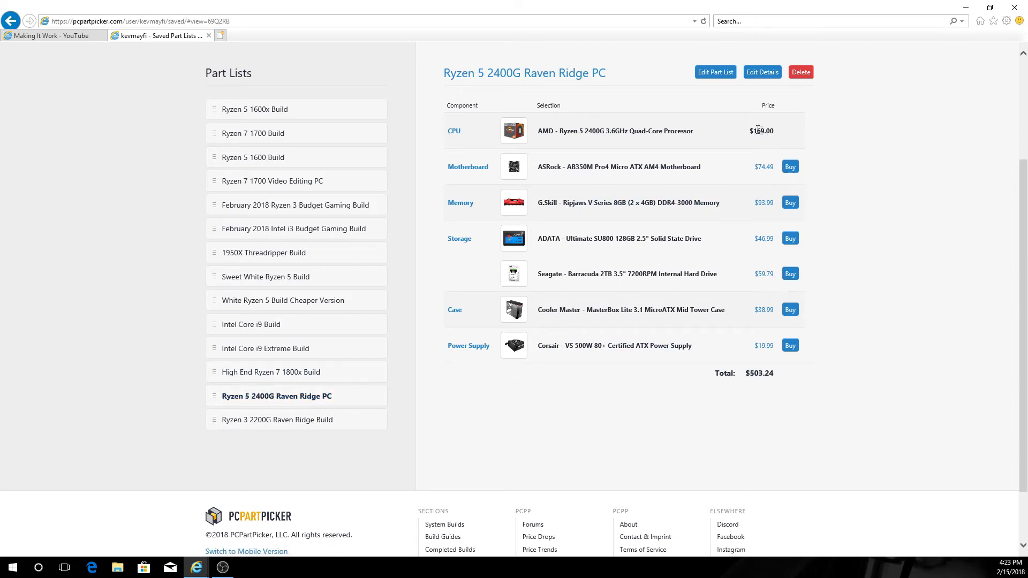
pyautogui.click(615, 130)
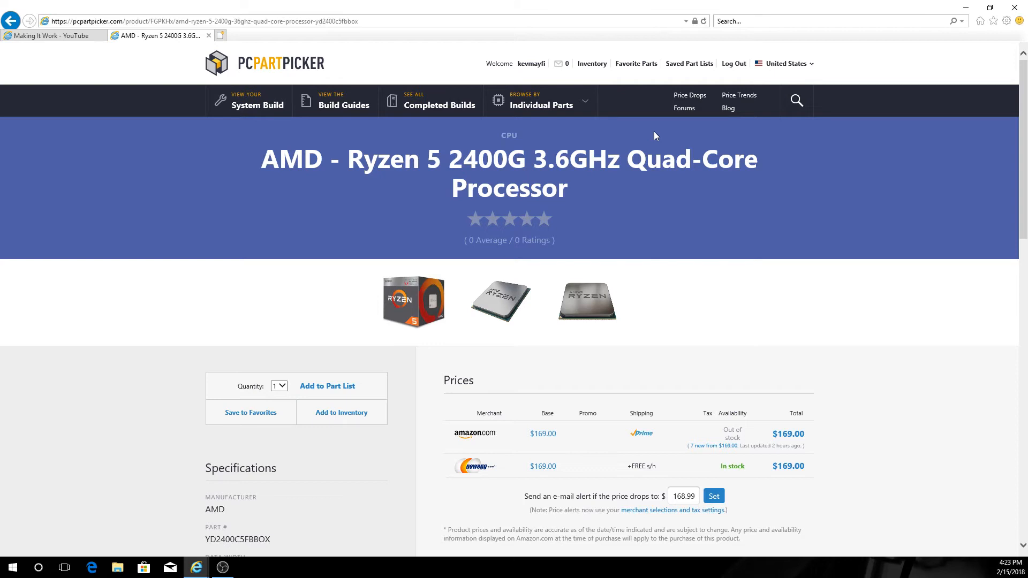
pyautogui.moveTo(484, 437)
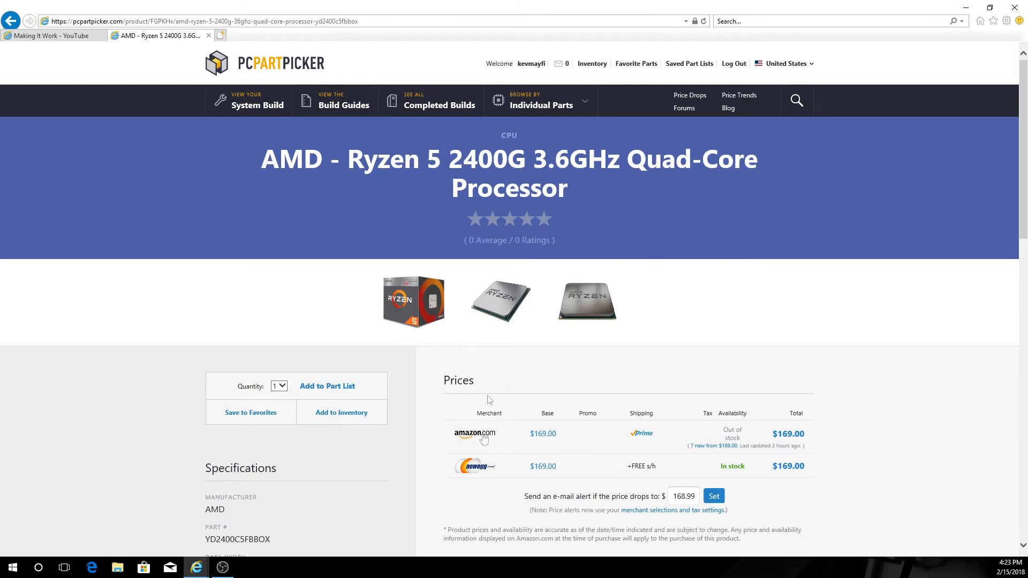
pyautogui.moveTo(752, 439)
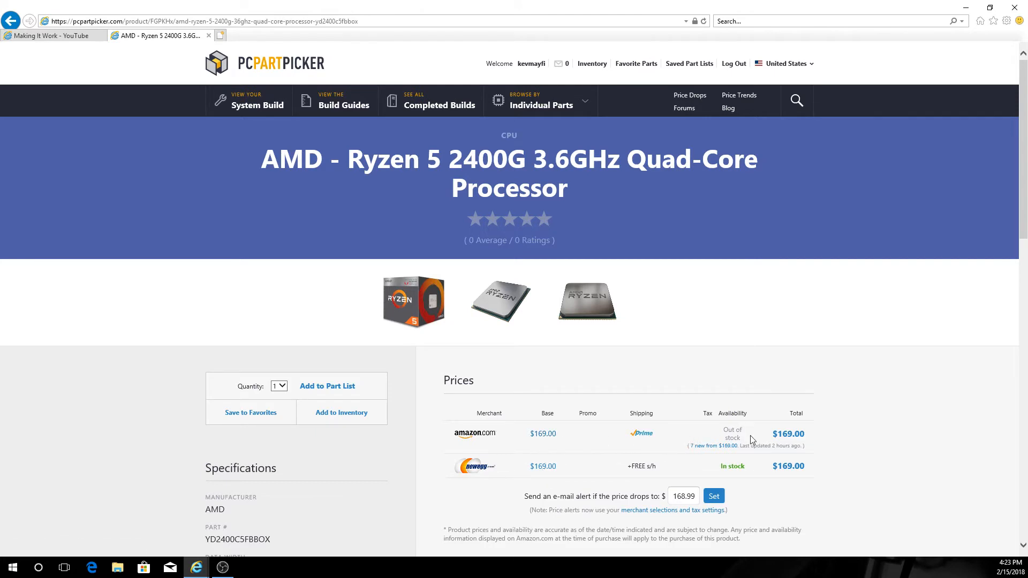
pyautogui.moveTo(751, 435)
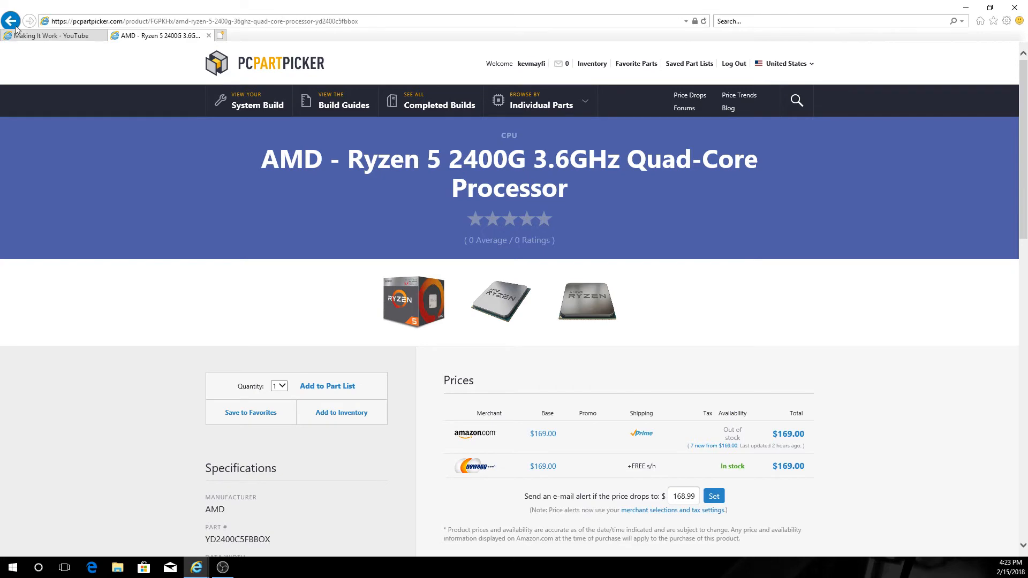
pyautogui.click(11, 20)
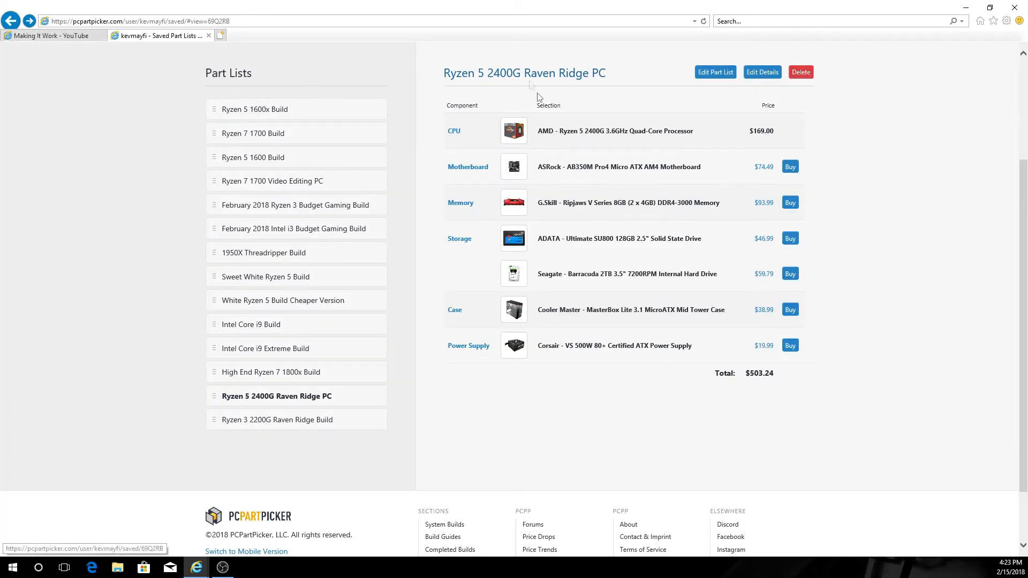
pyautogui.moveTo(574, 135)
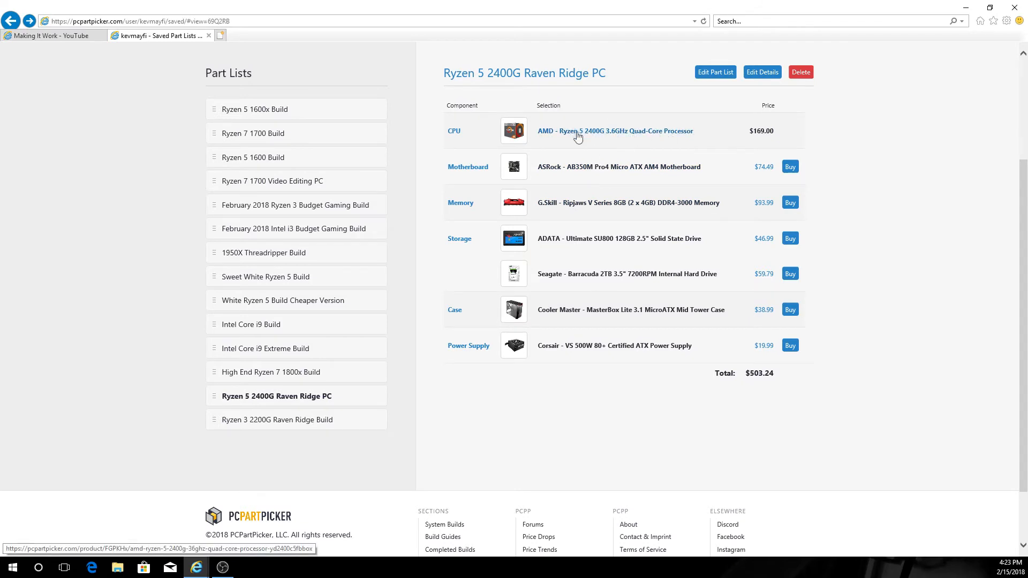
pyautogui.moveTo(559, 167)
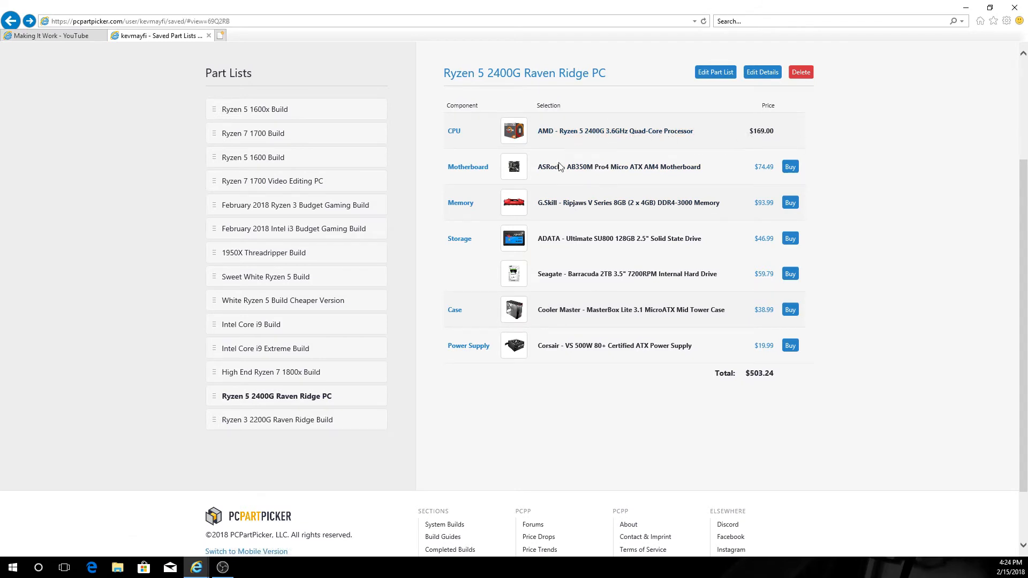
pyautogui.moveTo(504, 73)
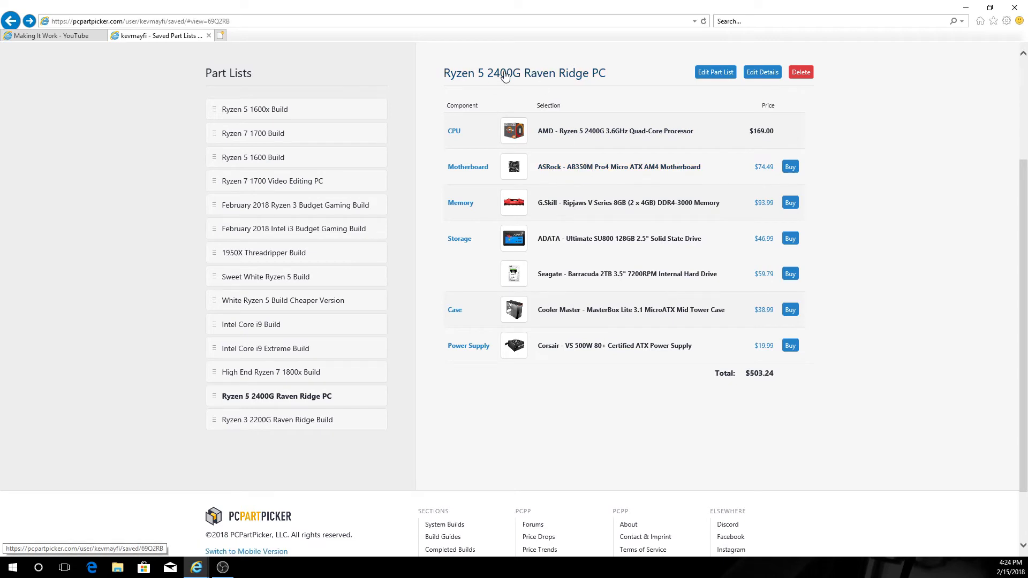
pyautogui.moveTo(590, 167)
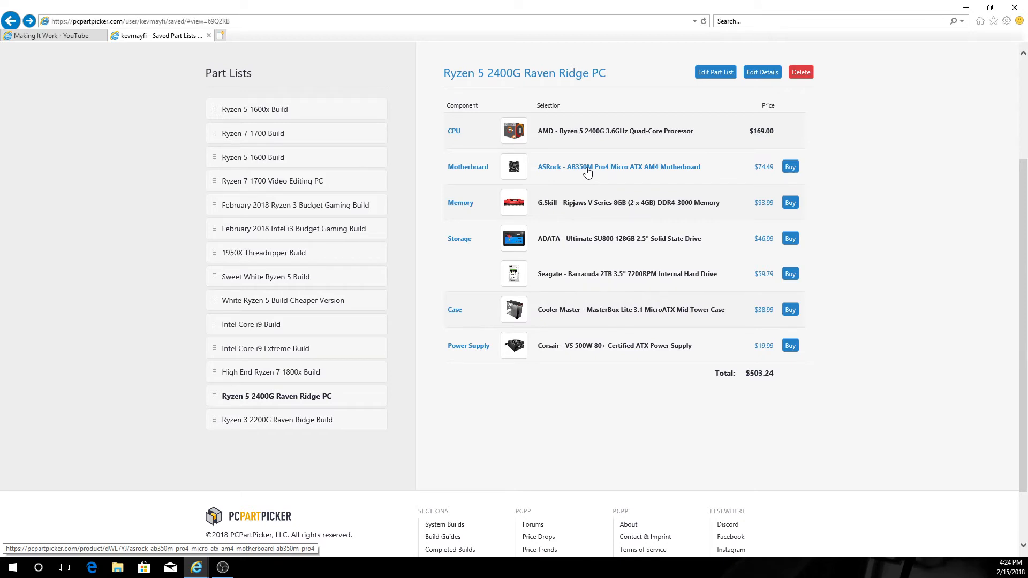
pyautogui.moveTo(587, 203)
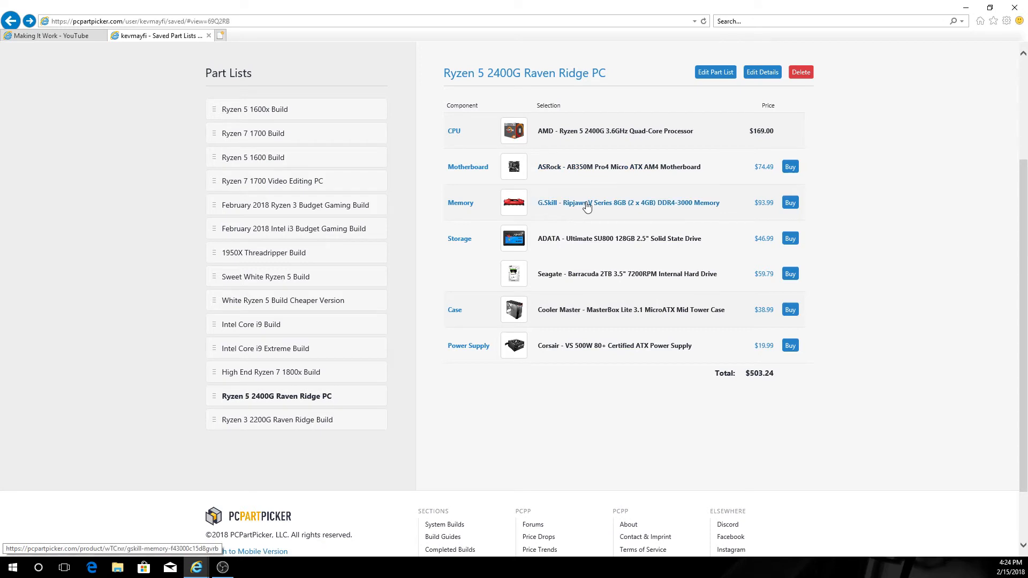
pyautogui.moveTo(608, 204)
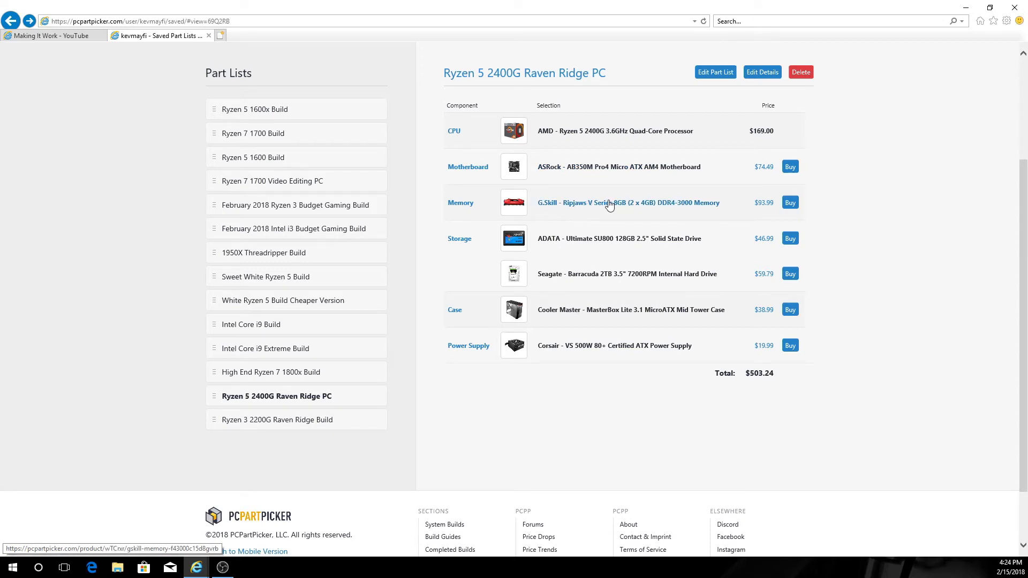
pyautogui.moveTo(595, 225)
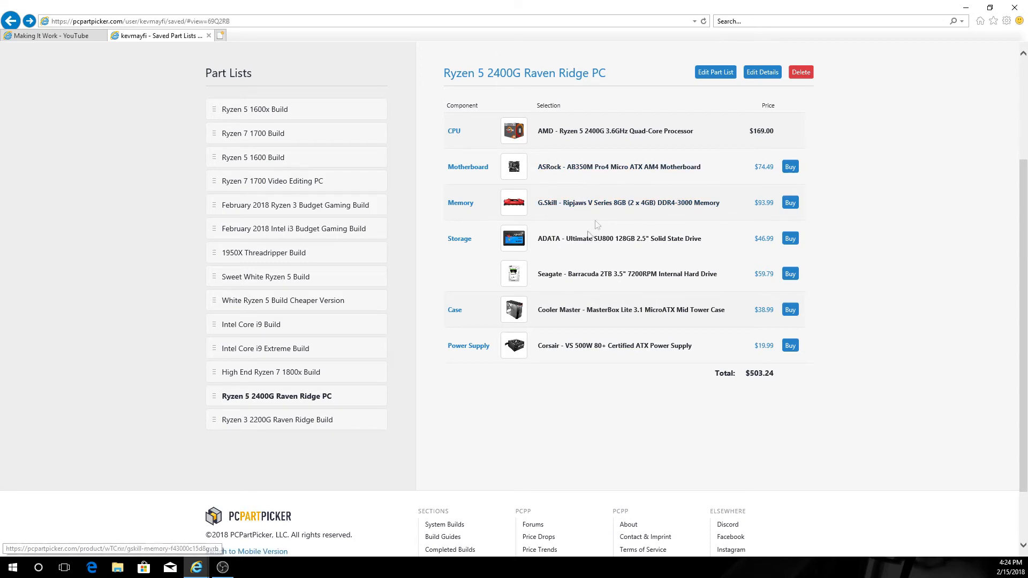
pyautogui.moveTo(764, 203)
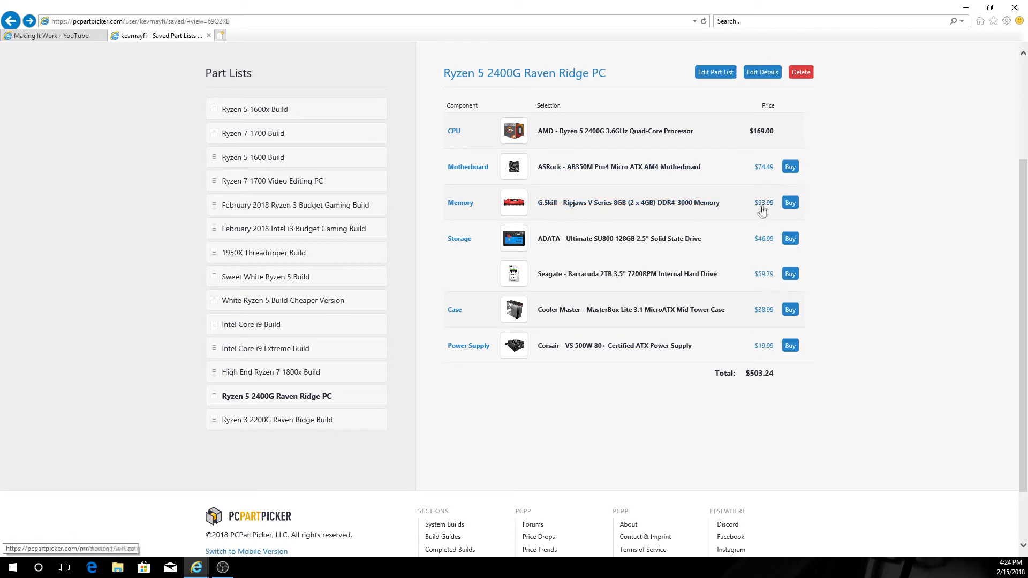
pyautogui.moveTo(719, 172)
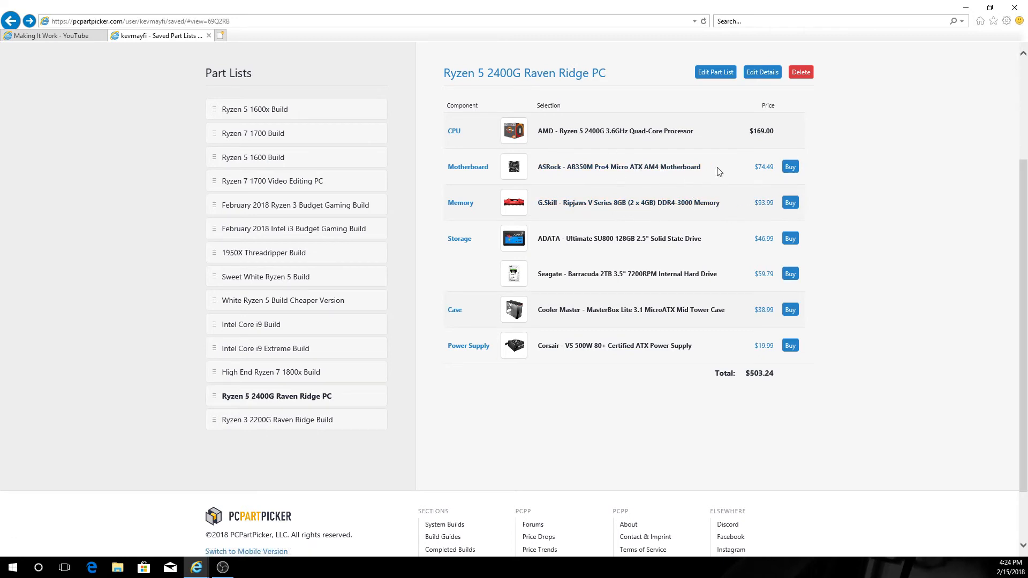
pyautogui.moveTo(588, 244)
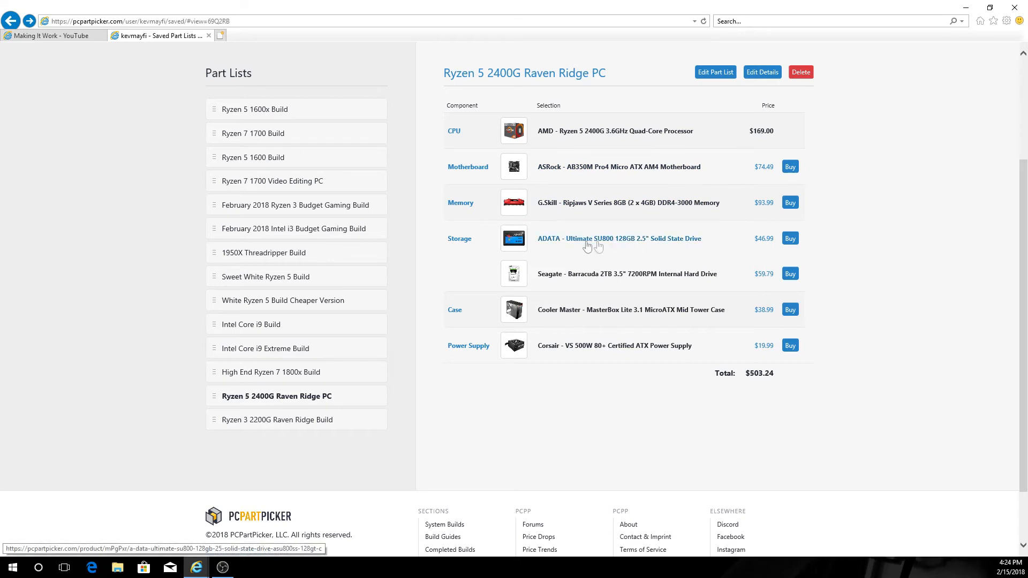
pyautogui.moveTo(555, 245)
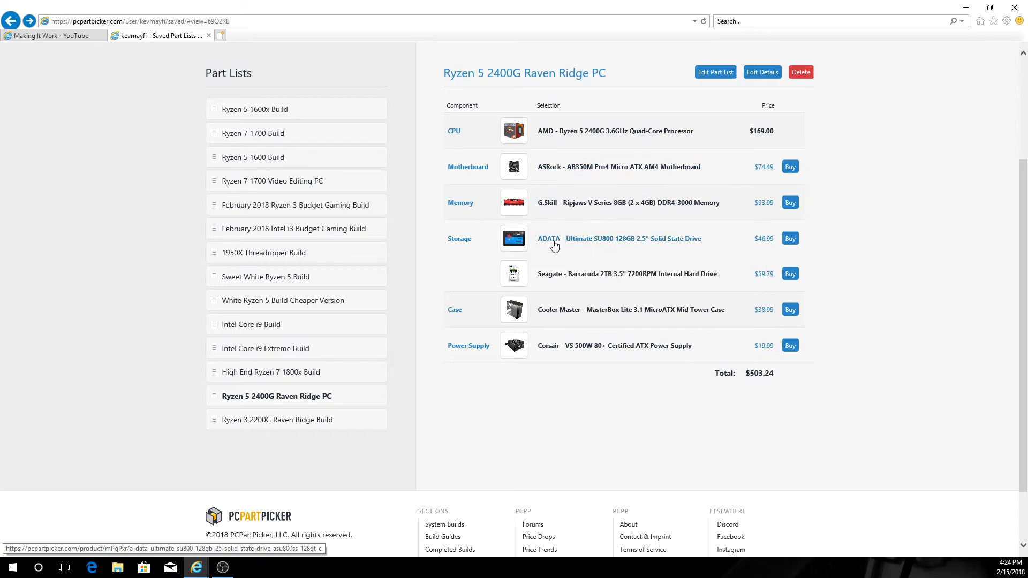
pyautogui.moveTo(629, 243)
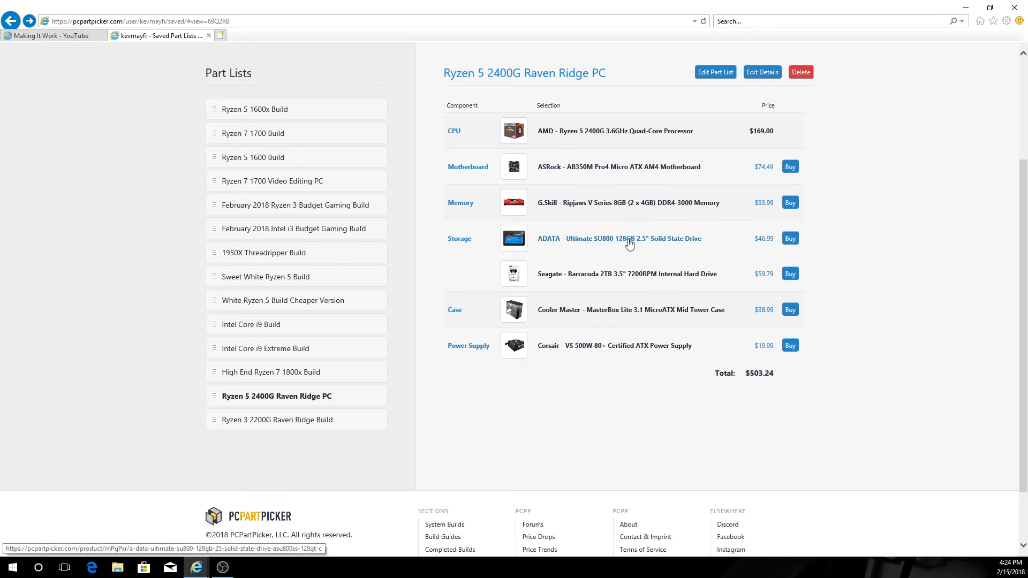
pyautogui.moveTo(754, 259)
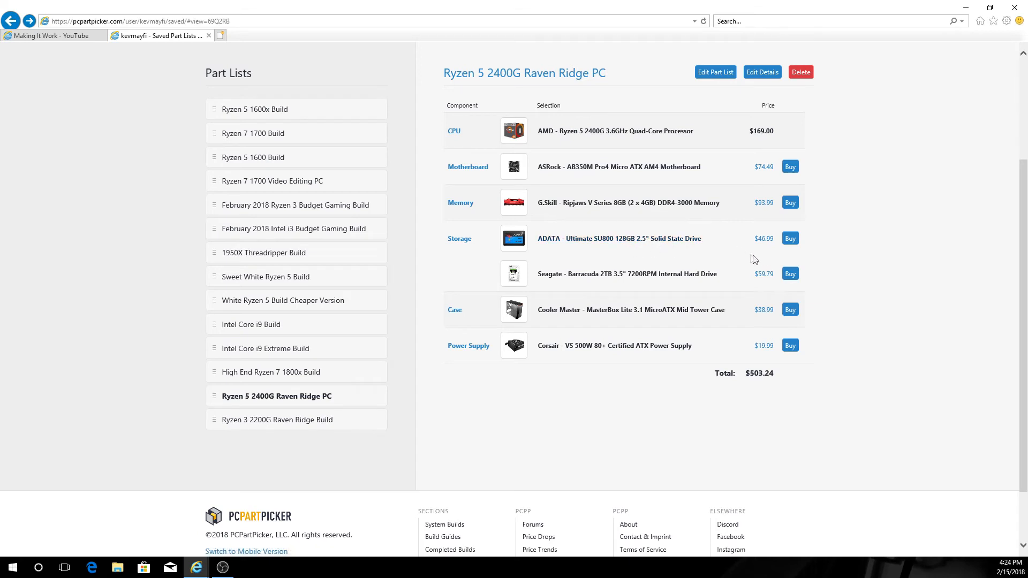
pyautogui.moveTo(749, 238)
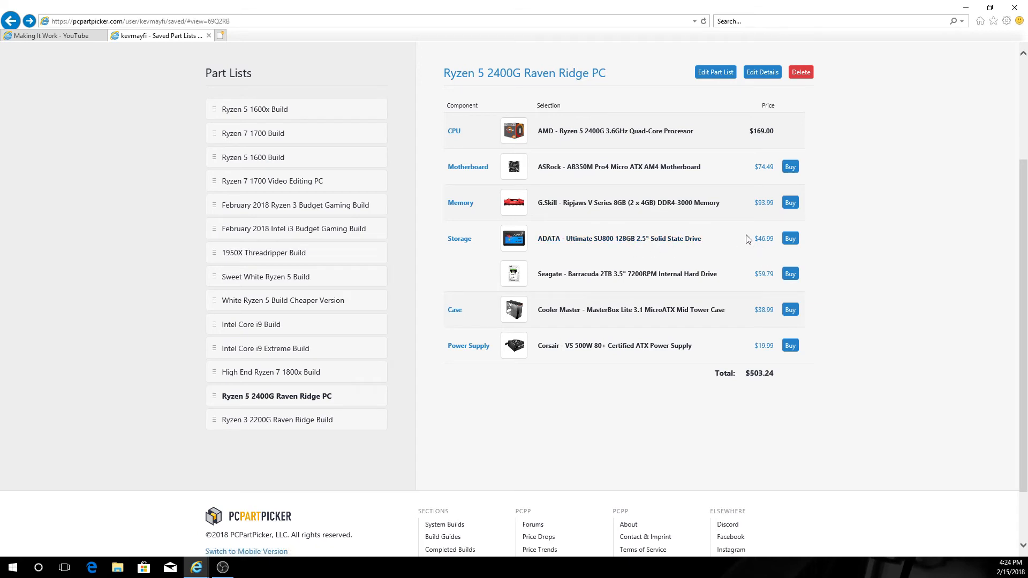
pyautogui.moveTo(759, 373)
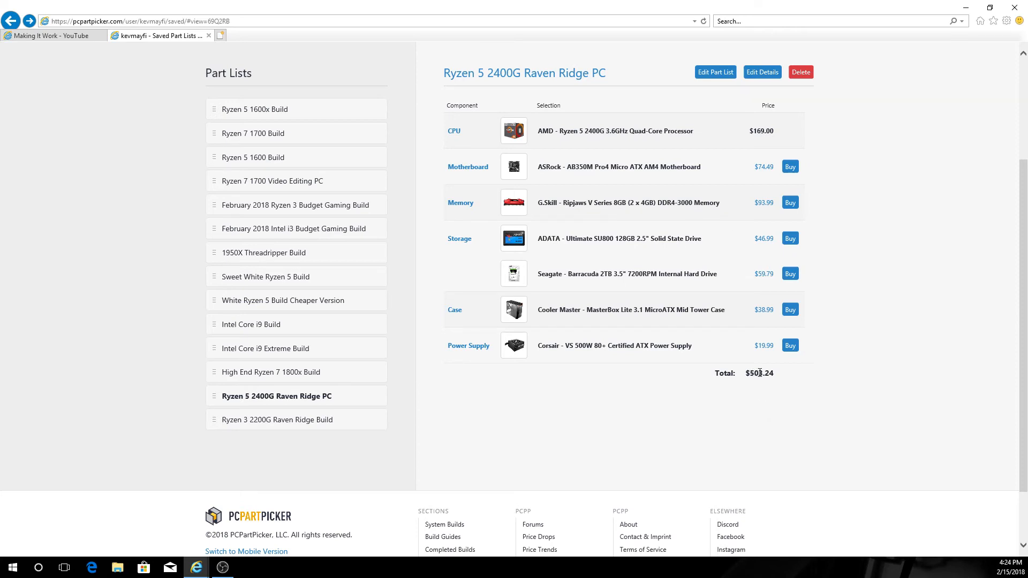
pyautogui.moveTo(790, 237)
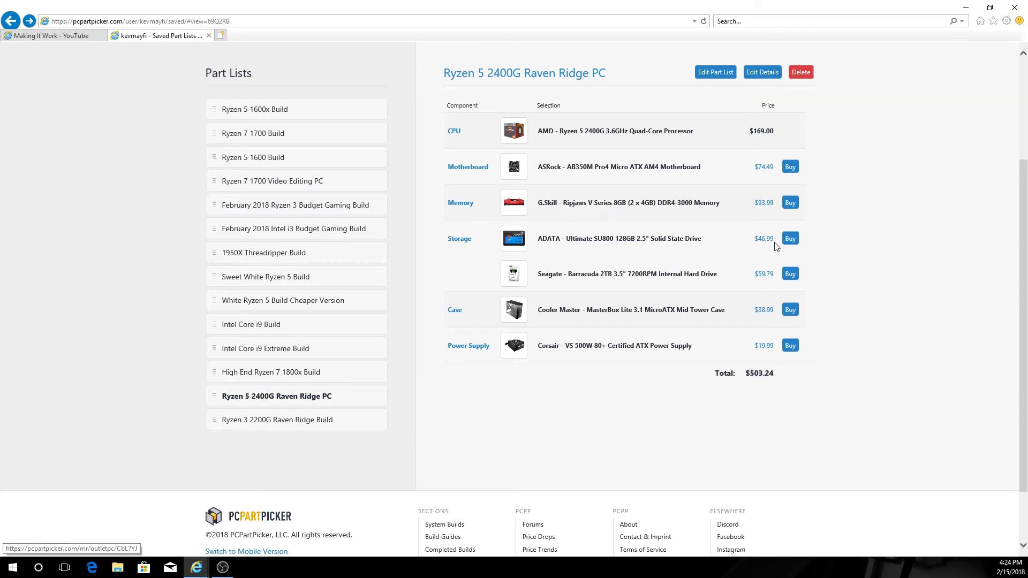
pyautogui.moveTo(851, 348)
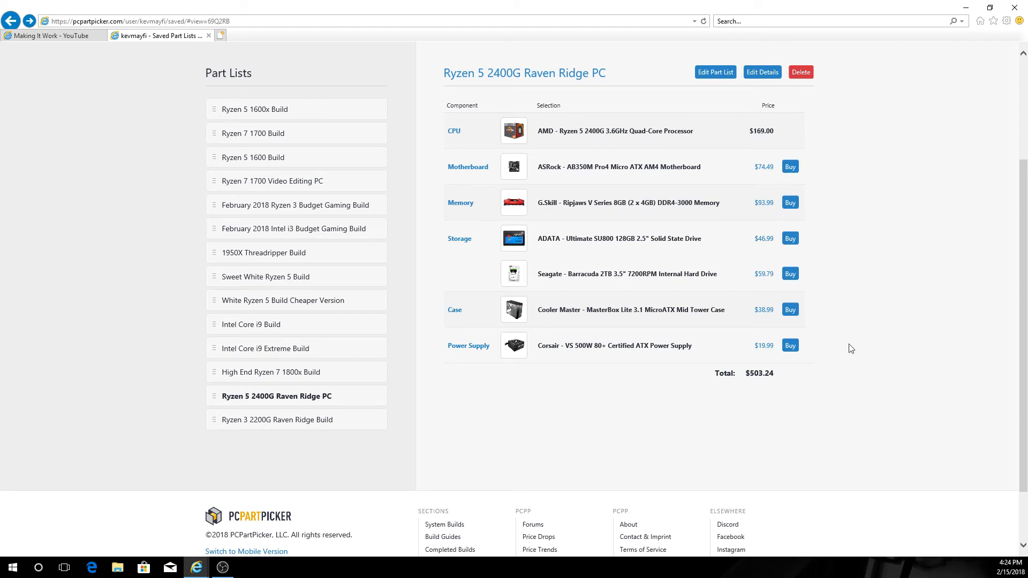
pyautogui.moveTo(744, 387)
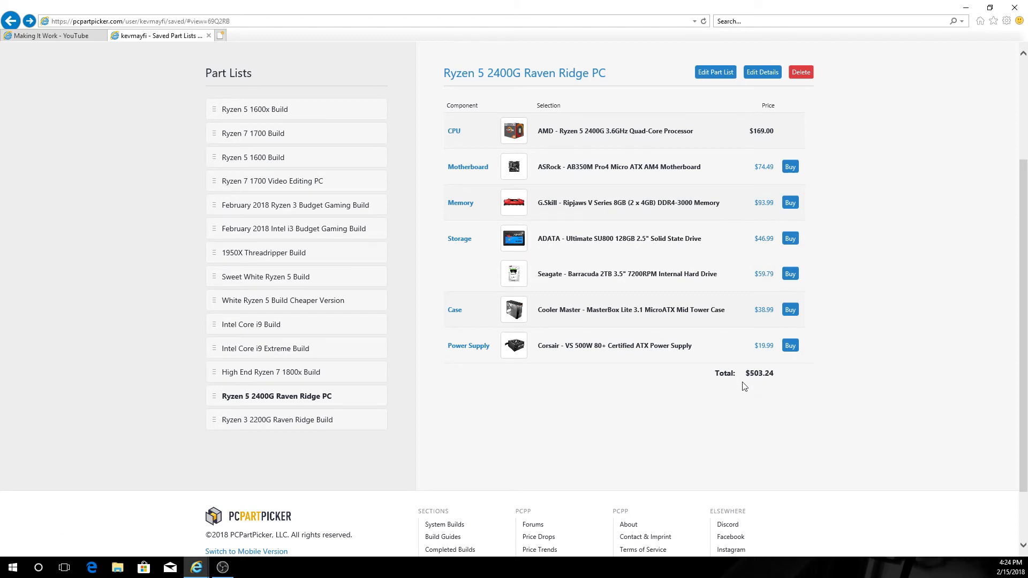
pyautogui.moveTo(781, 138)
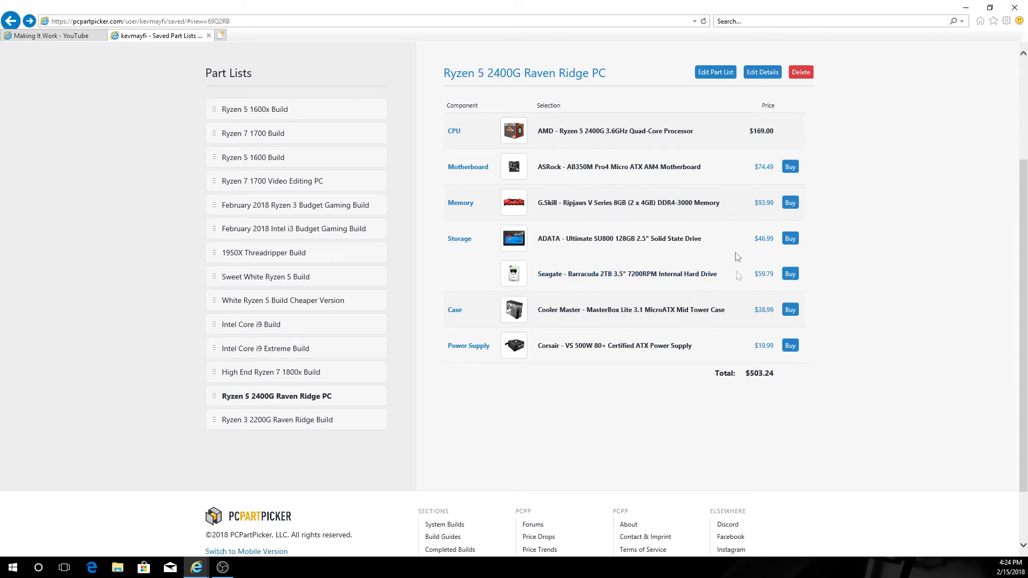
pyautogui.moveTo(675, 248)
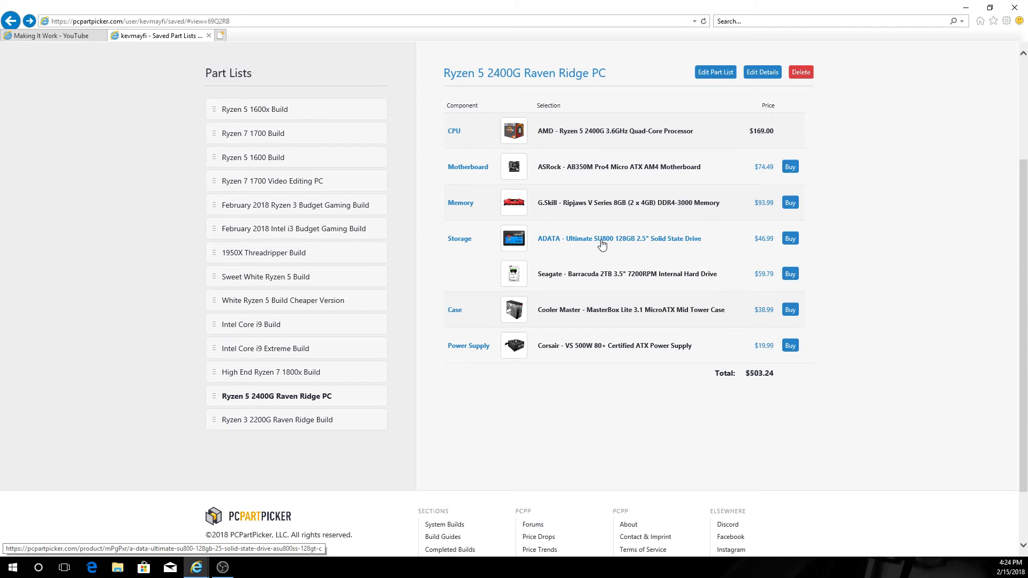
pyautogui.moveTo(618, 244)
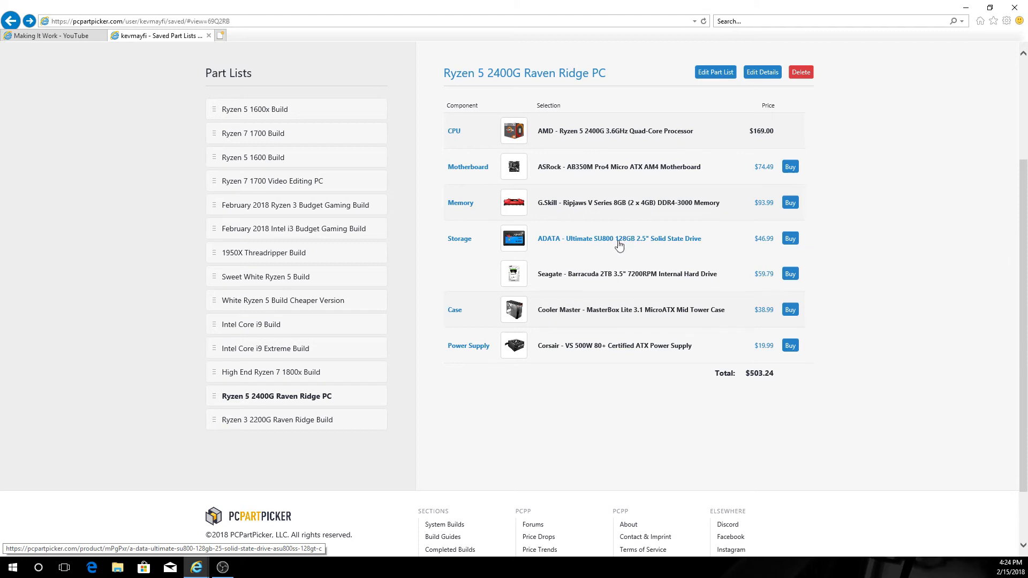
pyautogui.moveTo(612, 270)
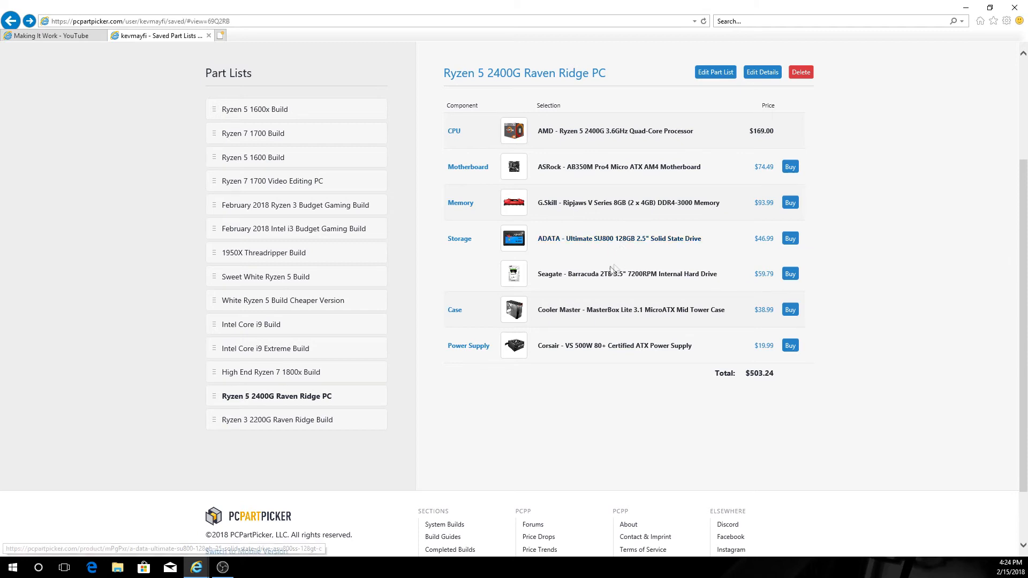
pyautogui.moveTo(626, 273)
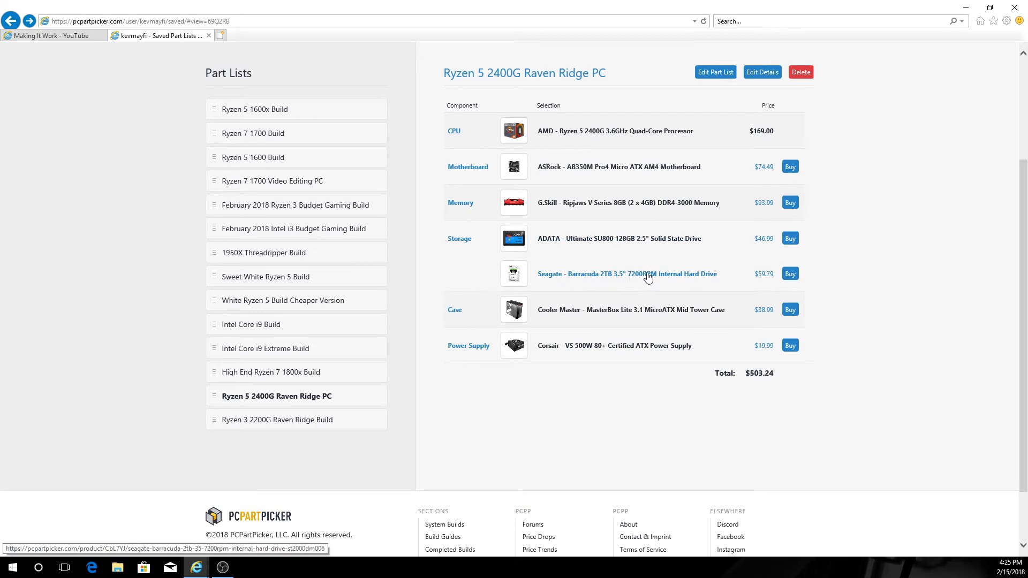
pyautogui.moveTo(626, 282)
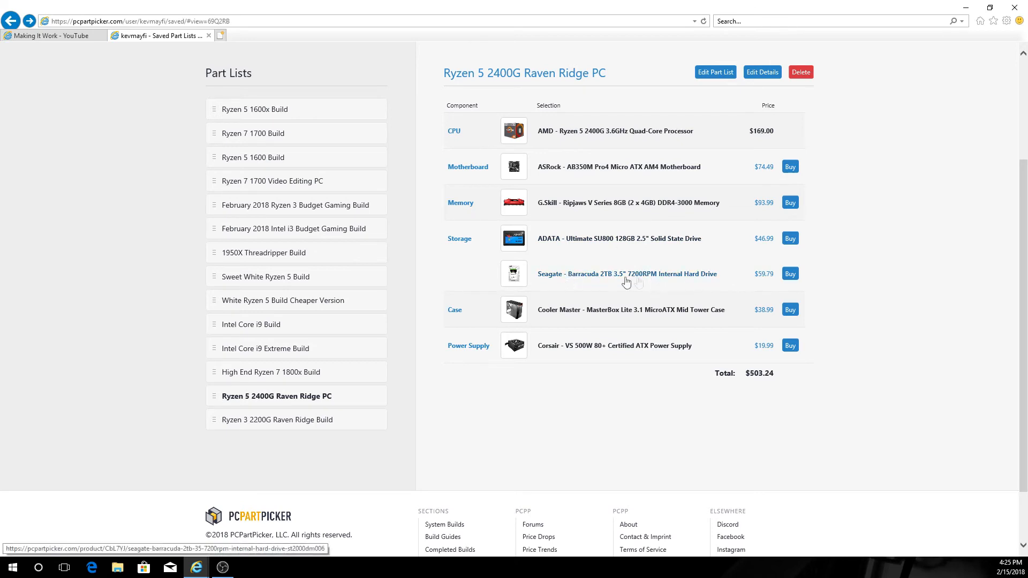
pyautogui.moveTo(550, 282)
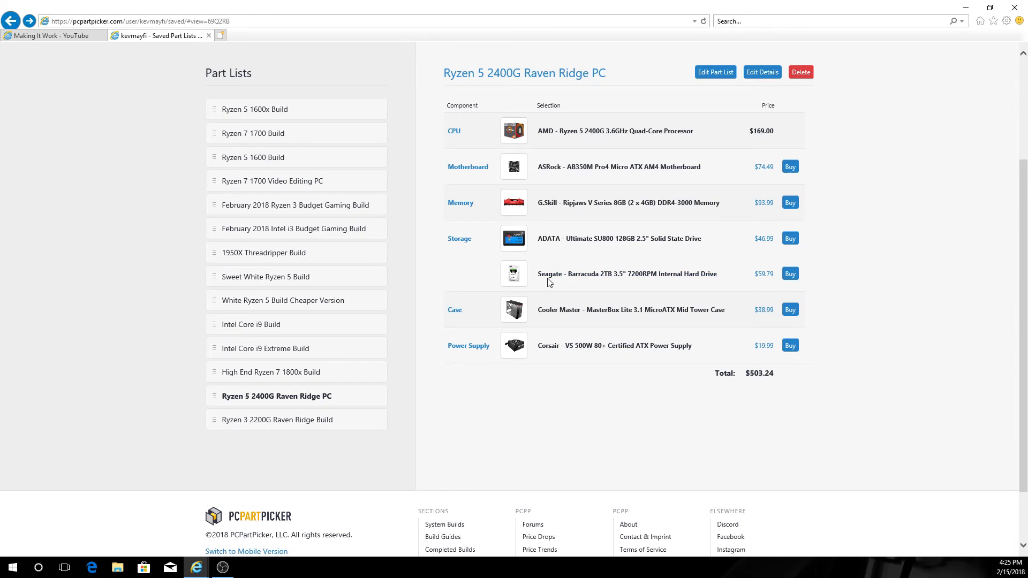
pyautogui.moveTo(609, 309)
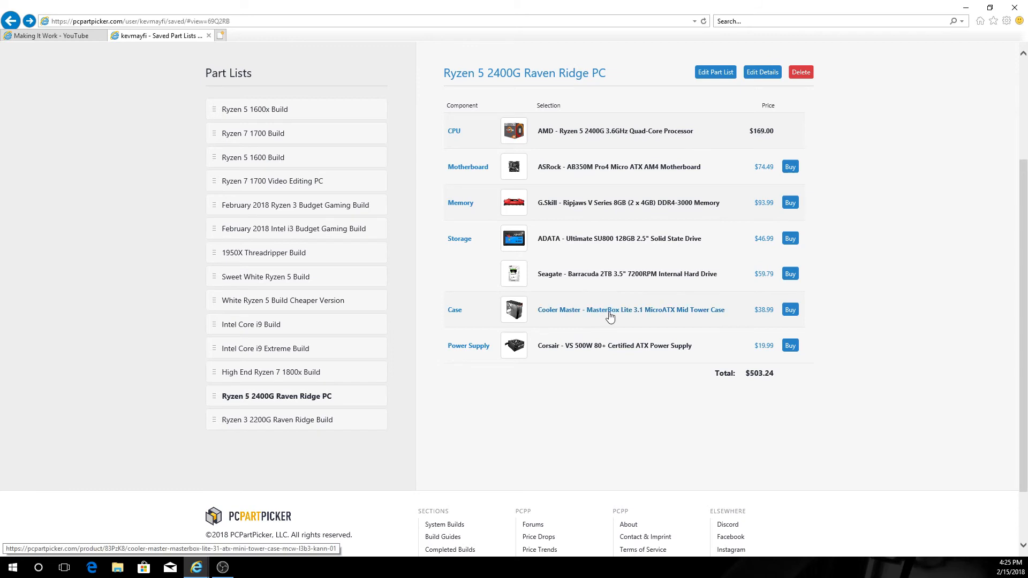
pyautogui.moveTo(642, 312)
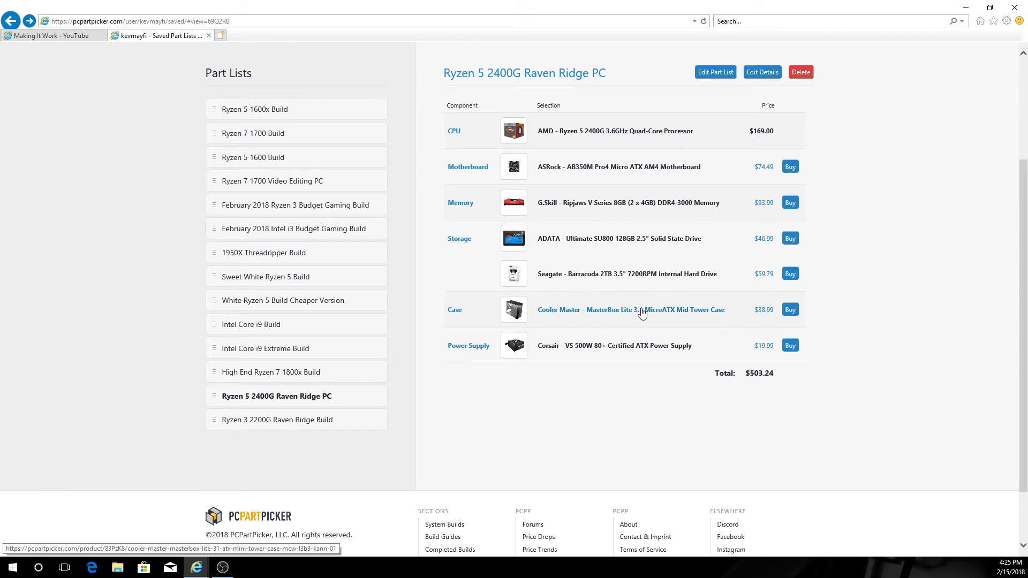
pyautogui.moveTo(682, 317)
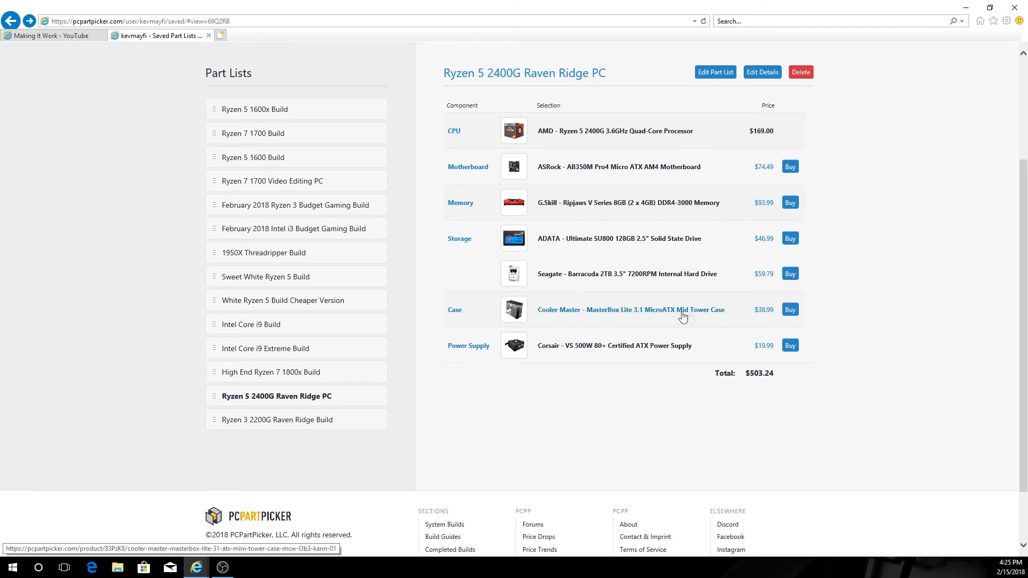
pyautogui.moveTo(566, 352)
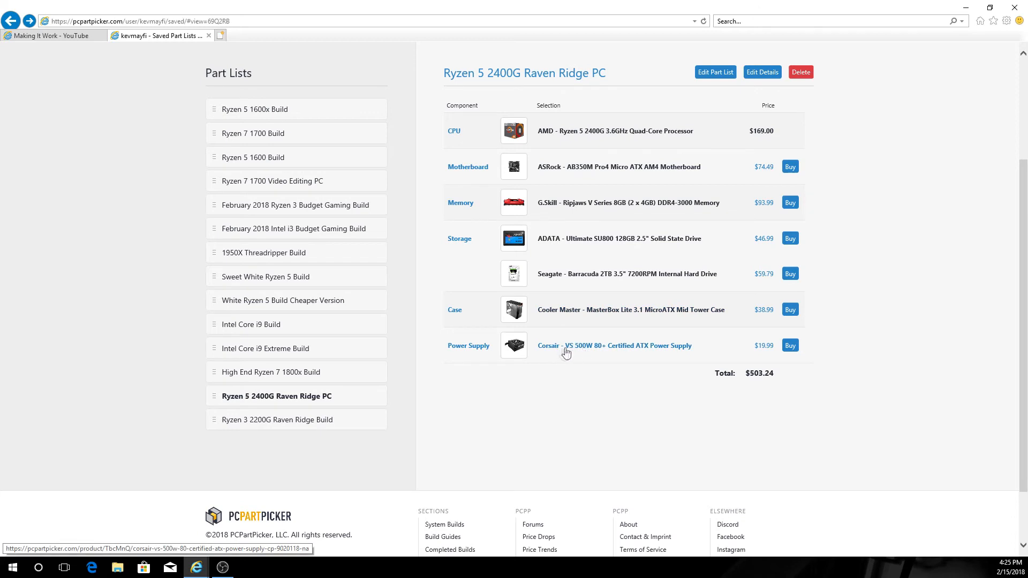
pyautogui.moveTo(605, 349)
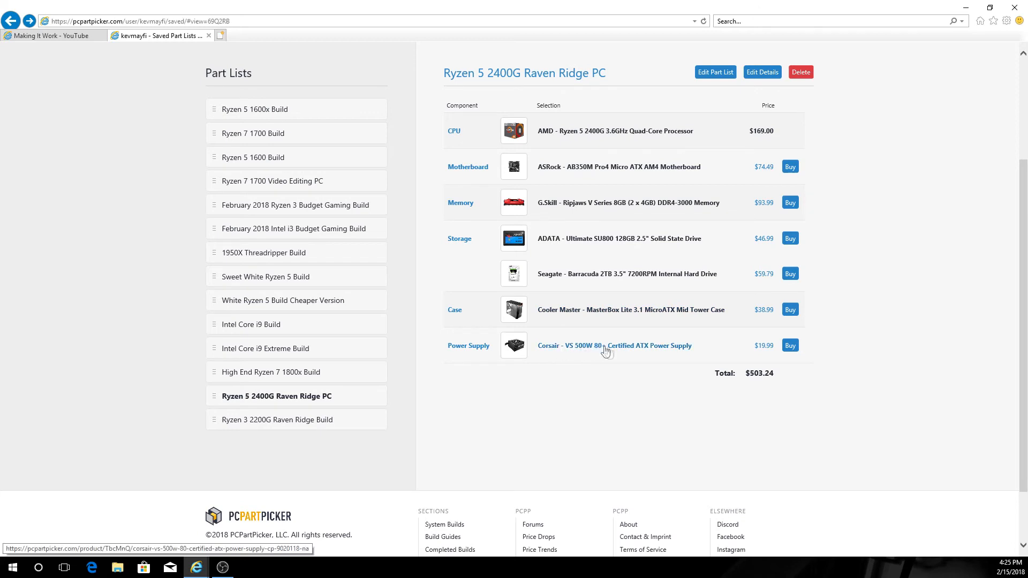
pyautogui.moveTo(782, 359)
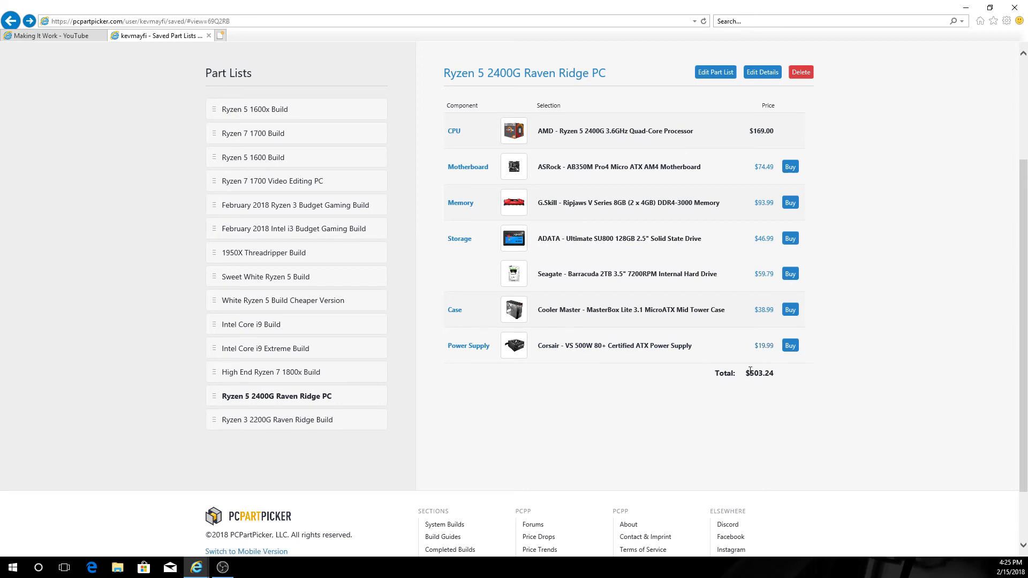
pyautogui.doubleClick(758, 372)
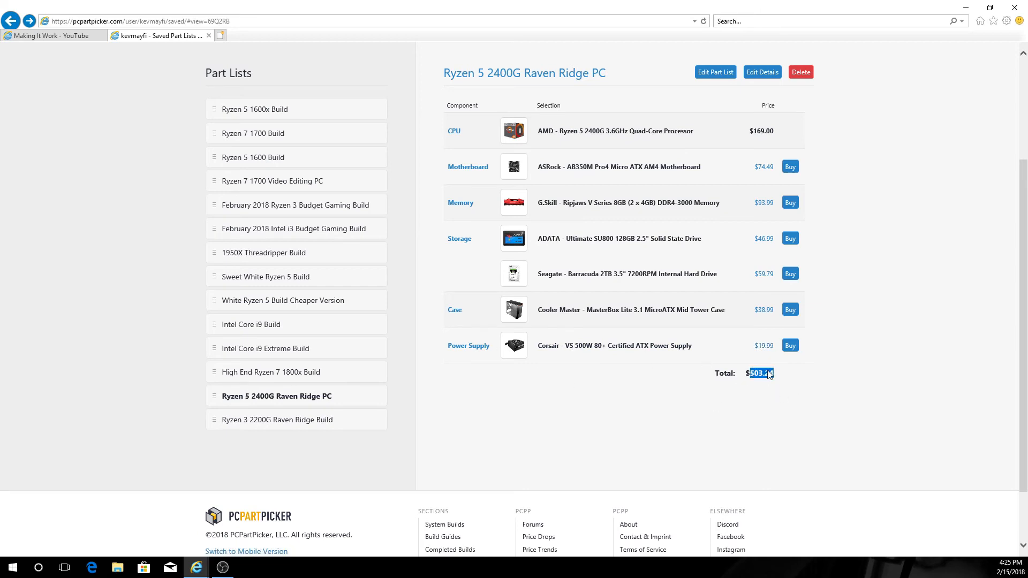